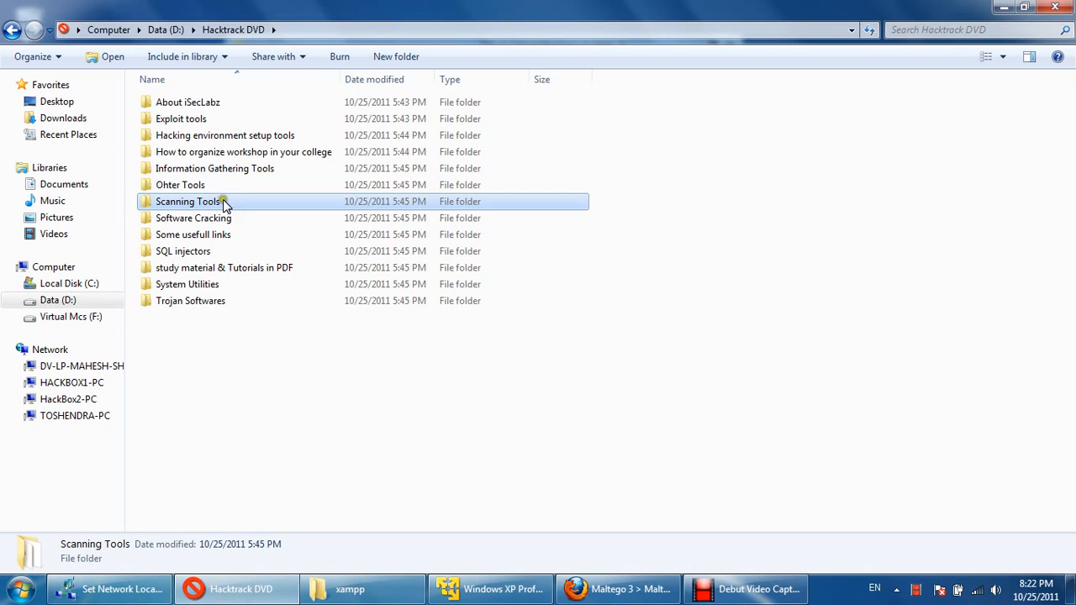
# Step: Run MaltegoCESetup.v3.0.4.1422 from the Scanning Tools folder to start the setup wizard
pyautogui.doubleClick(188, 202)
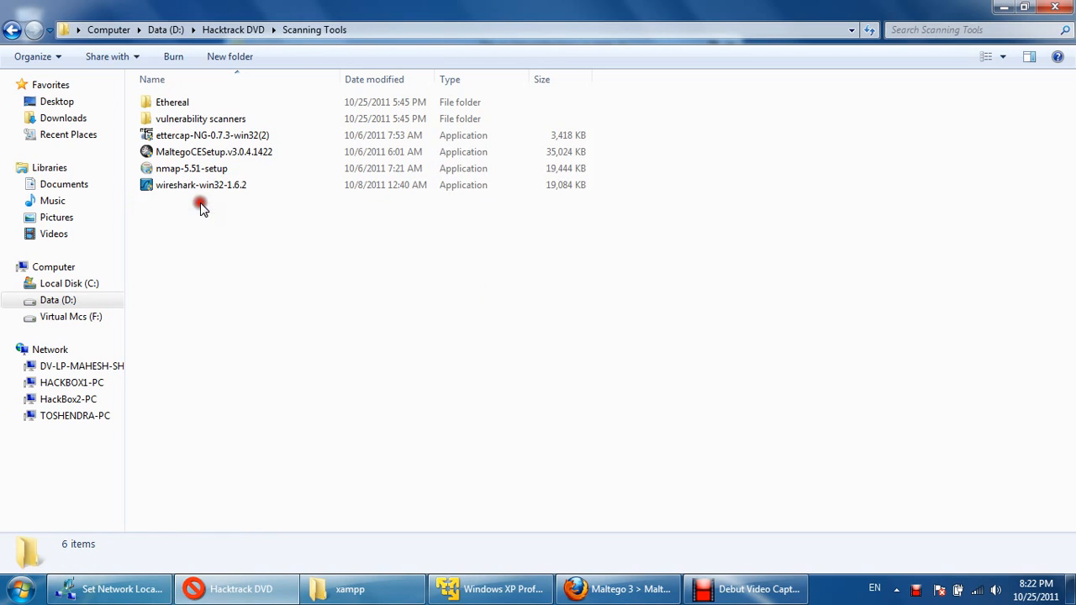
pyautogui.click(214, 151)
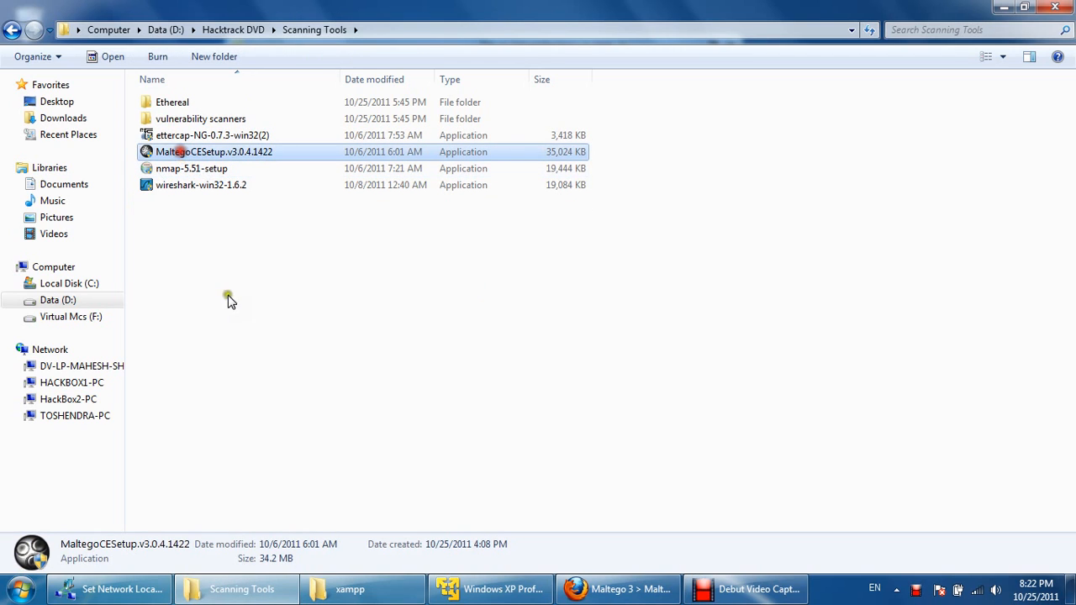
pyautogui.moveTo(242, 326)
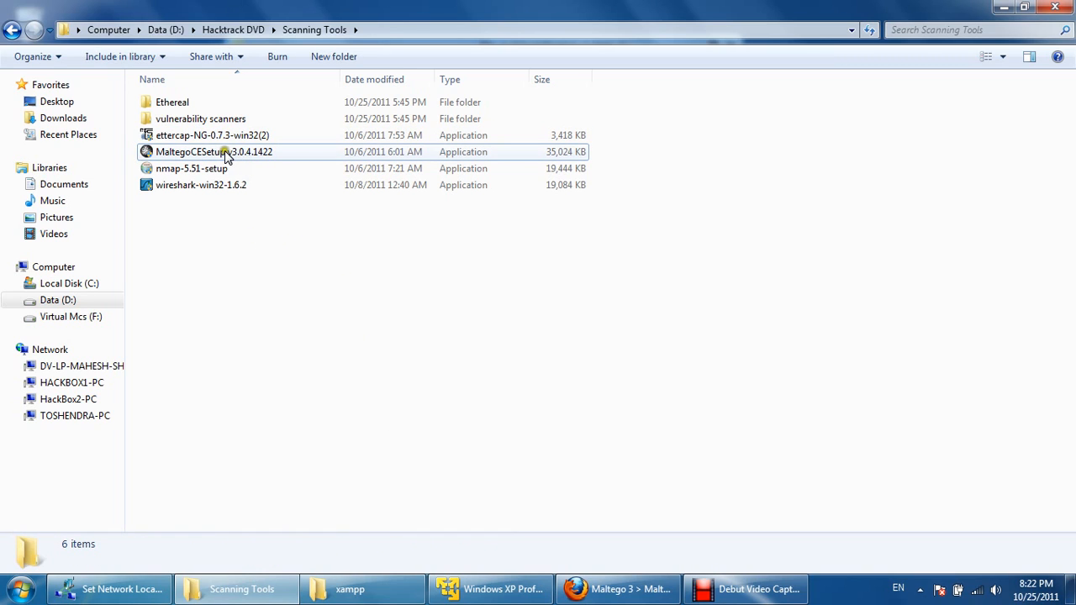
pyautogui.moveTo(225, 160)
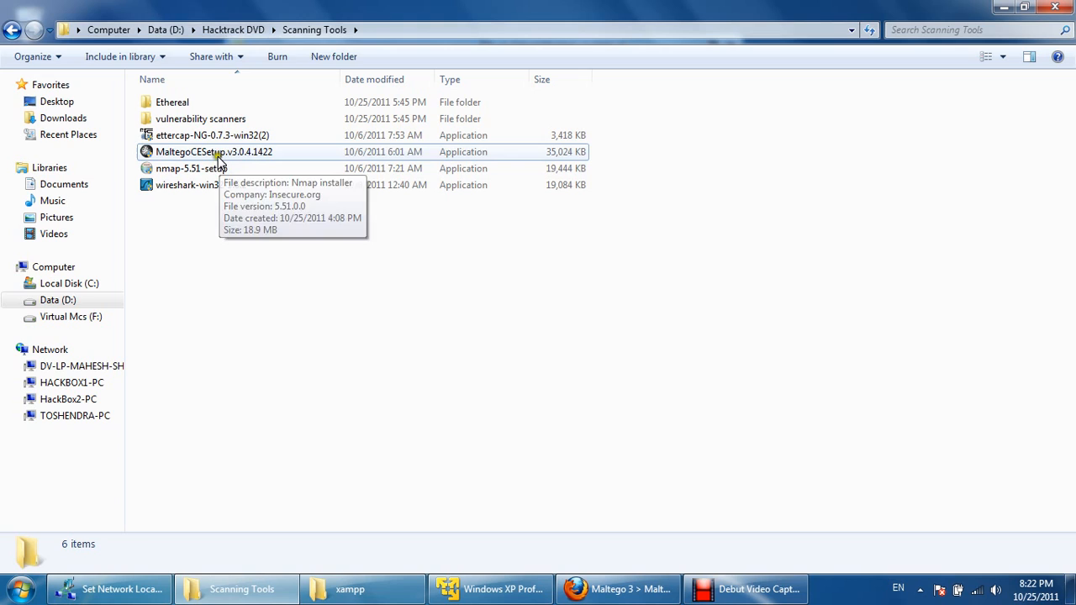
pyautogui.click(215, 151)
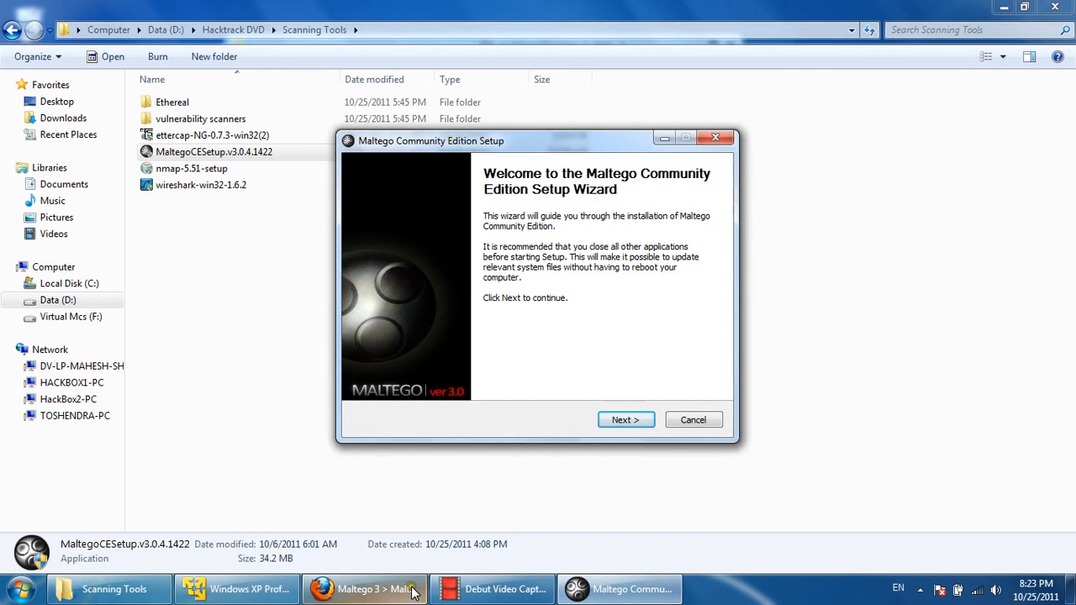
# Step: Bring the Firefox window with the Maltego client download page to the front
pyautogui.click(363, 588)
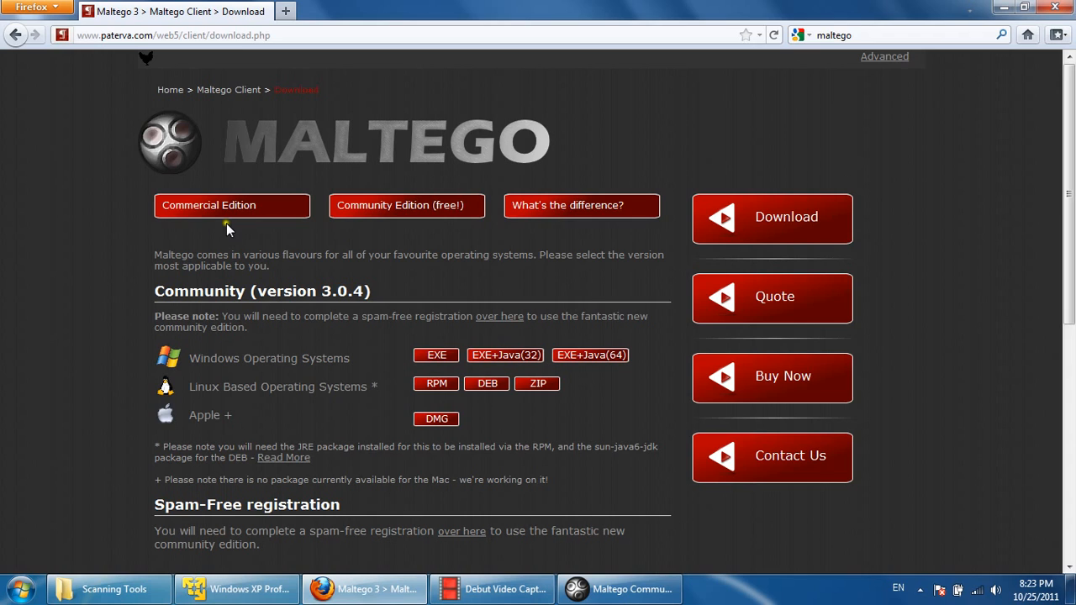
pyautogui.moveTo(389, 208)
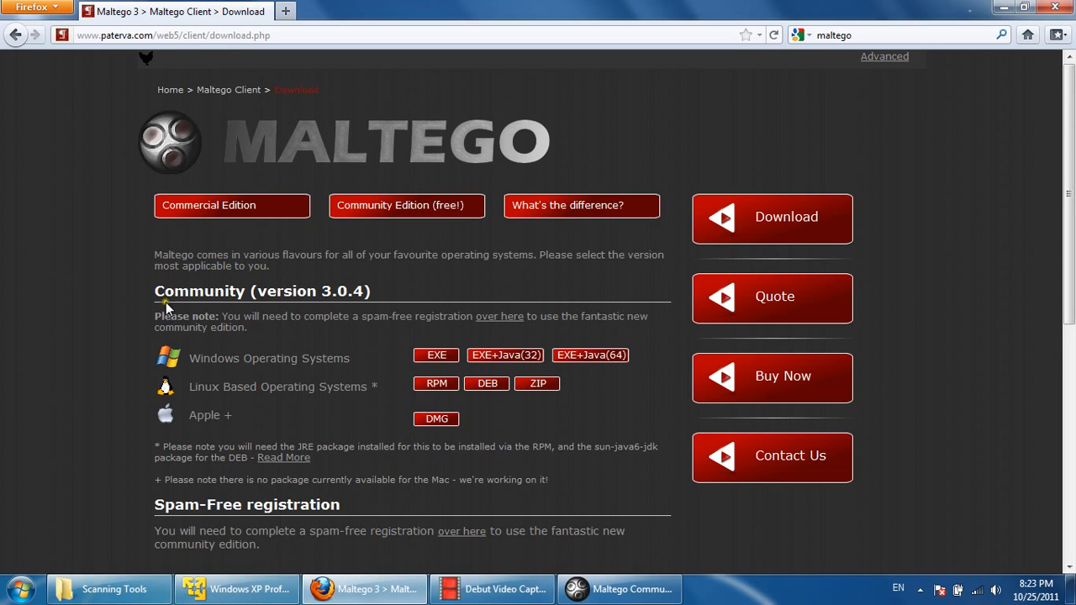
pyautogui.moveTo(435, 354)
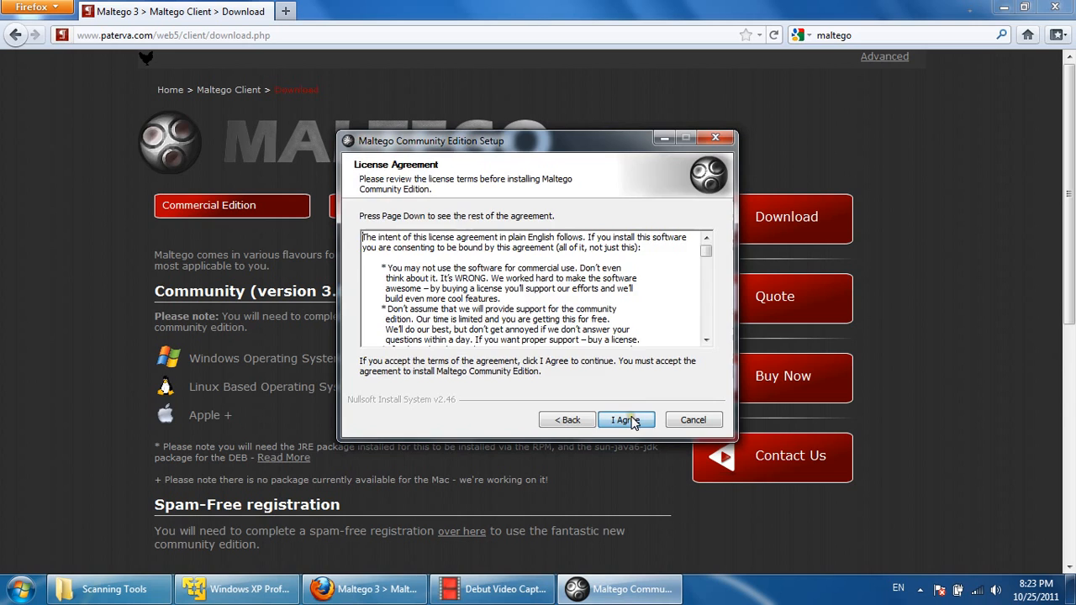
# Step: Agree to the licence and install for anyone using this computer with the default shortcut folder
pyautogui.click(625, 420)
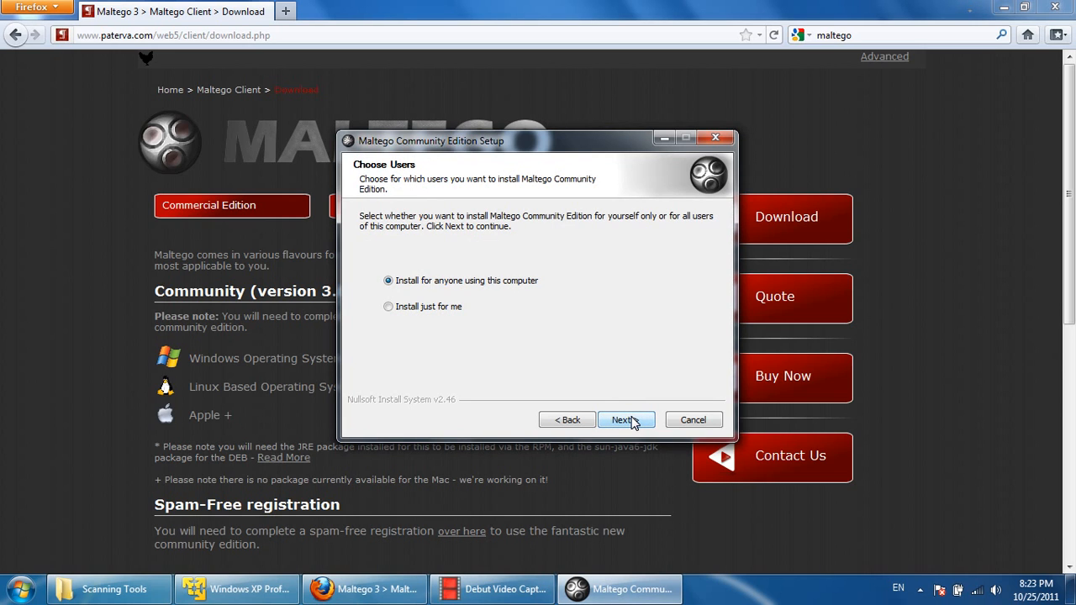
pyautogui.click(626, 420)
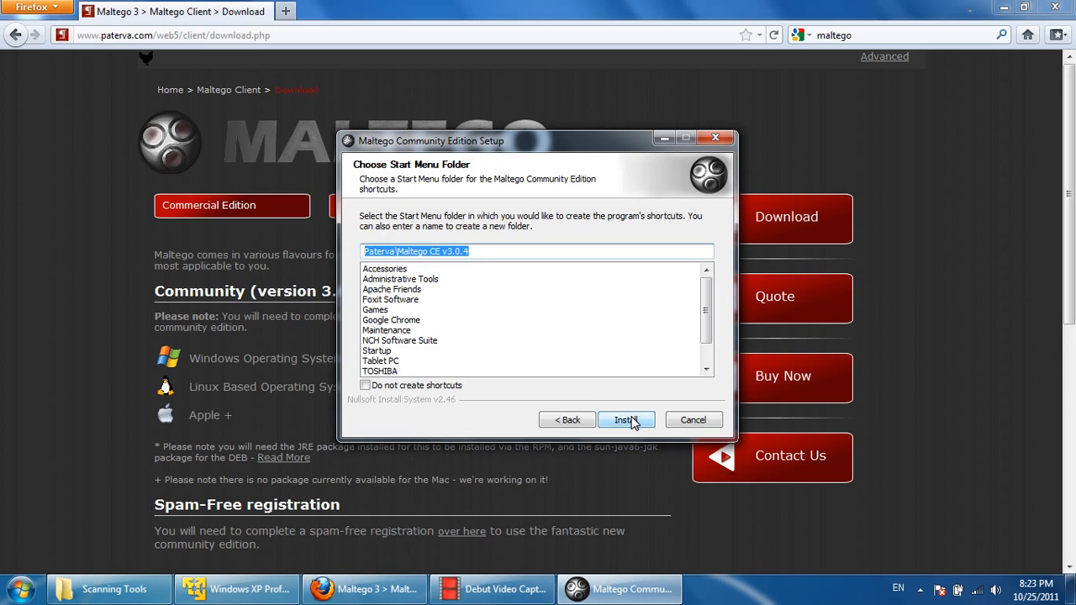
pyautogui.click(625, 420)
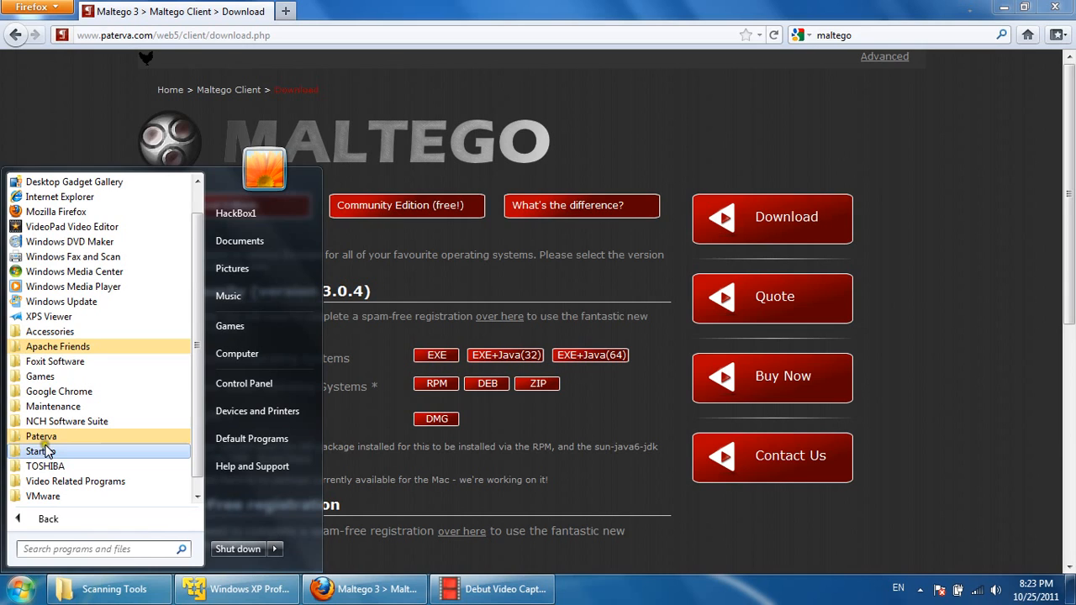
# Step: Start Maltego CE v3.0.4 from the Paterva program group and minimize Firefox while it loads
pyautogui.click(40, 435)
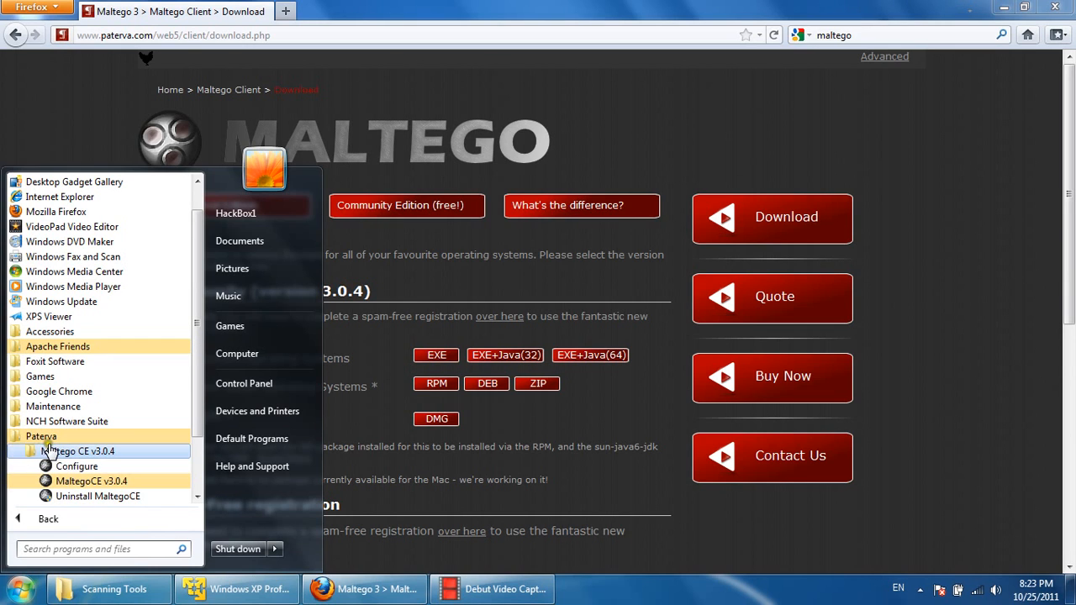
pyautogui.click(74, 487)
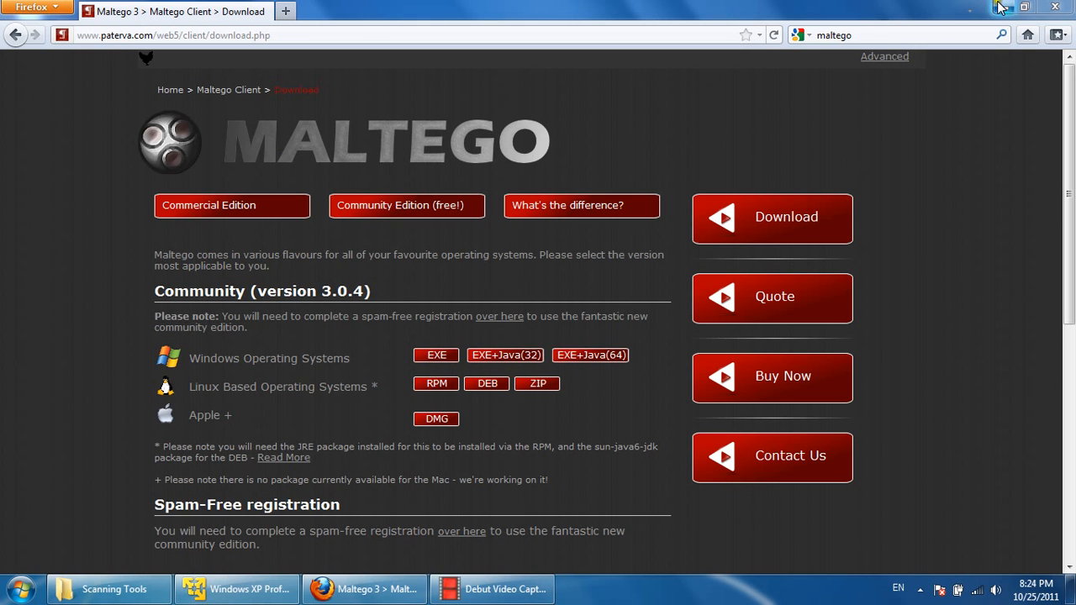
pyautogui.click(236, 588)
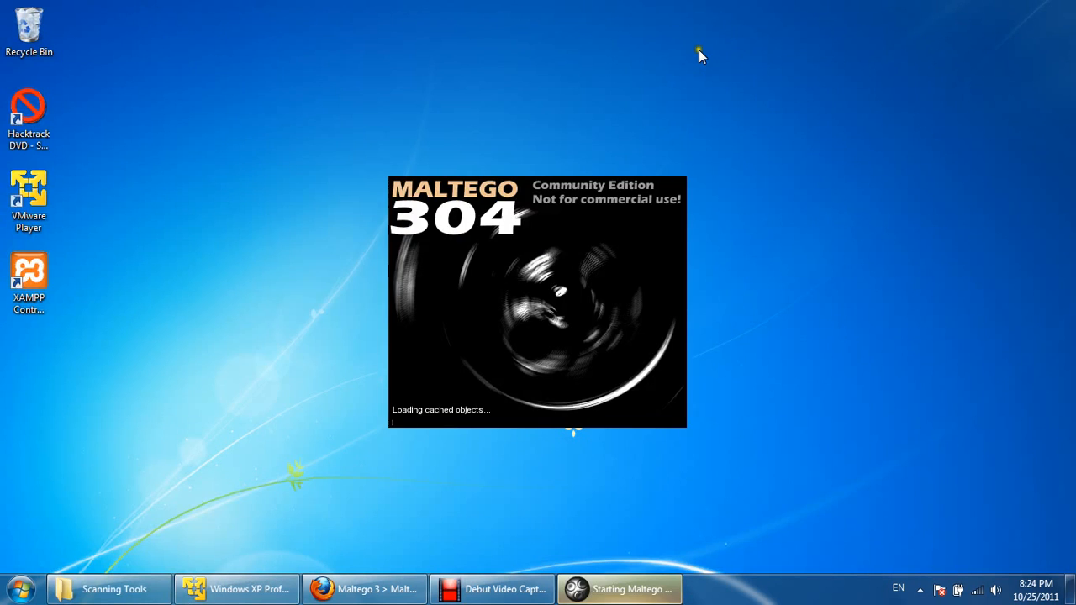
pyautogui.moveTo(622, 136)
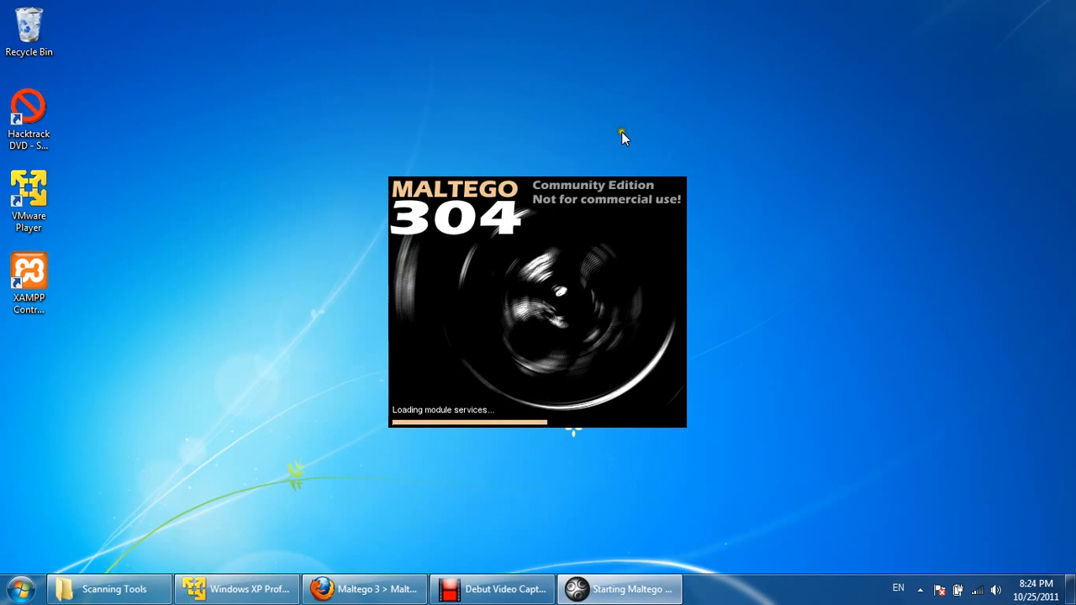
pyautogui.moveTo(763, 116)
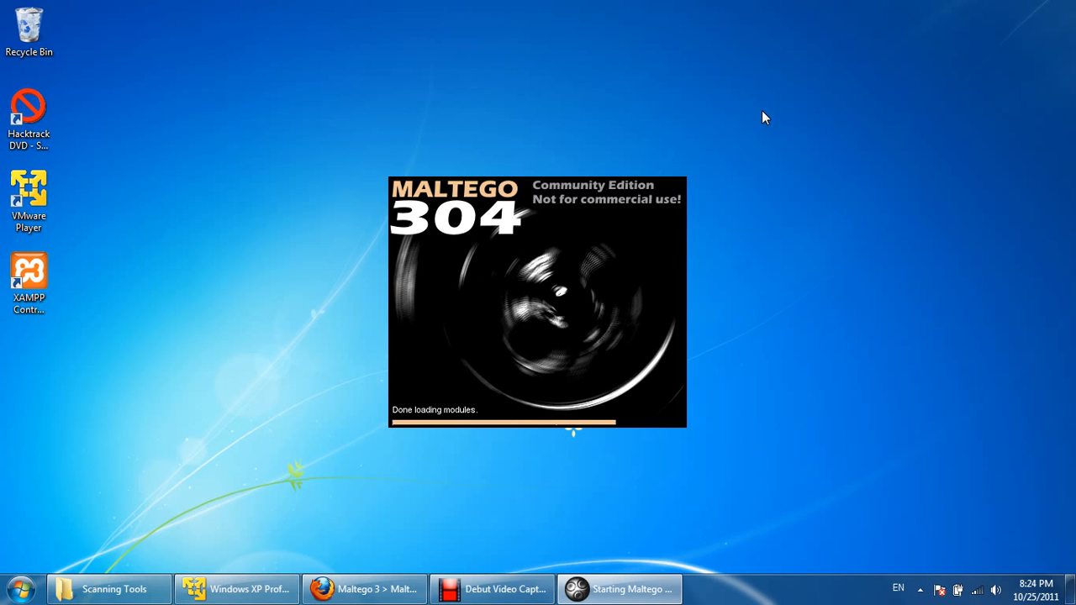
pyautogui.moveTo(121, 173)
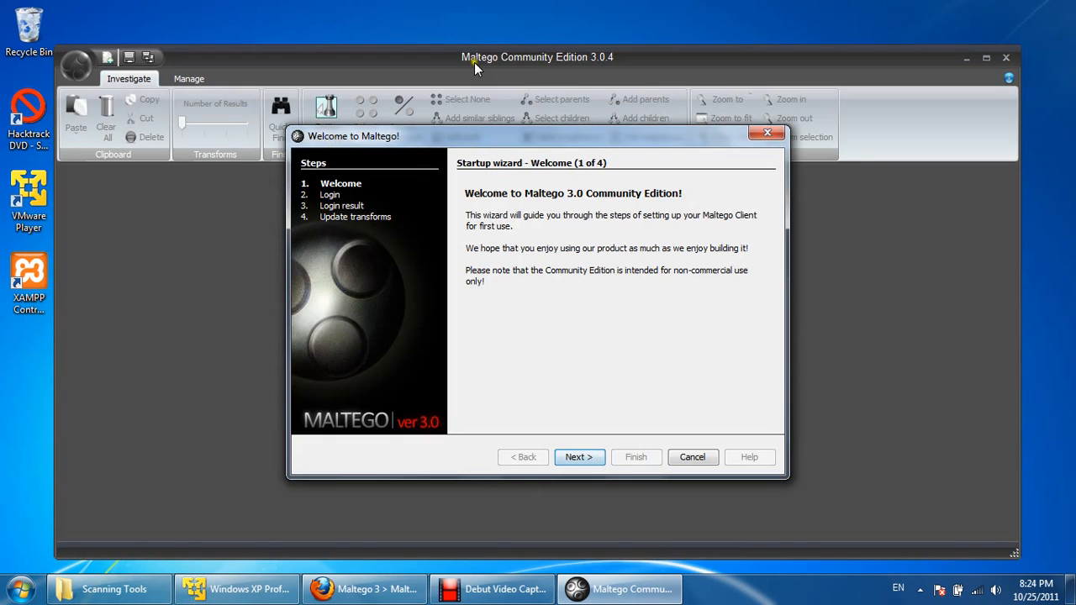
pyautogui.moveTo(585, 299)
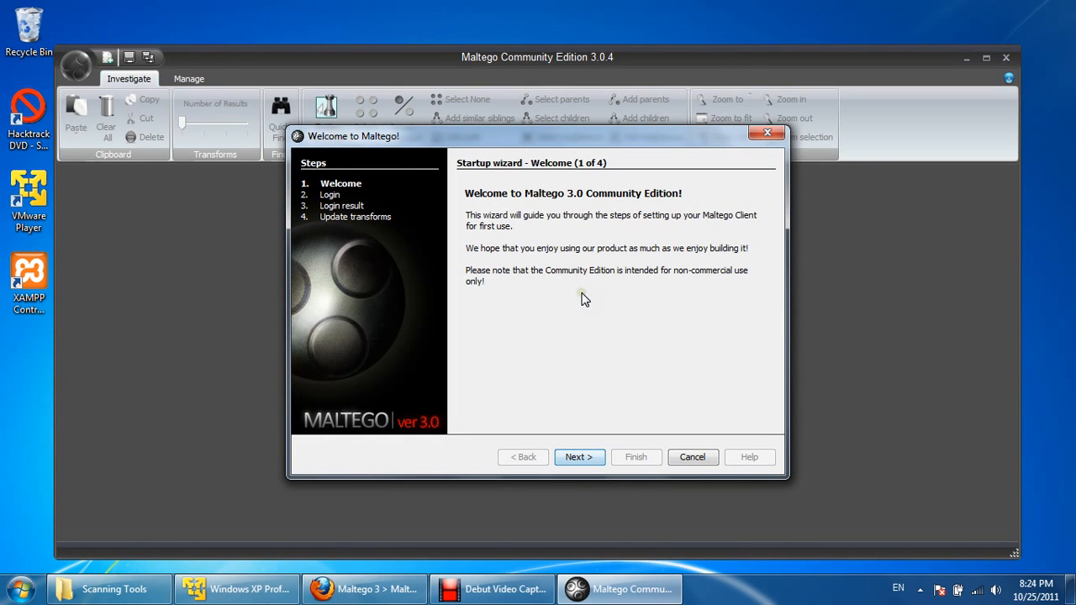
# Step: Advance the startup wizard to its login step and follow the 'register here' link
pyautogui.click(578, 457)
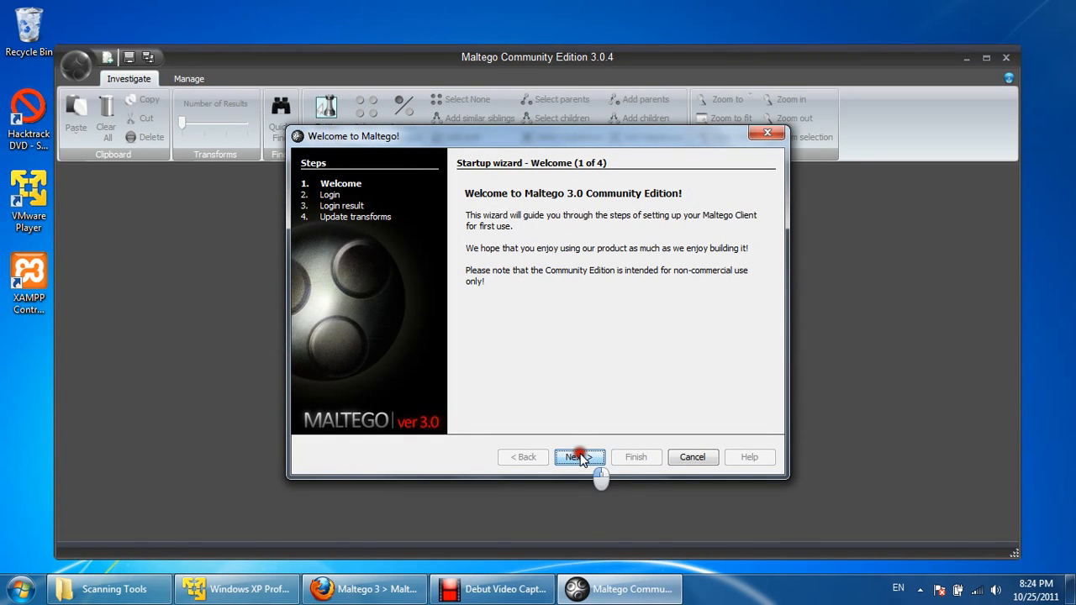
pyautogui.click(578, 457)
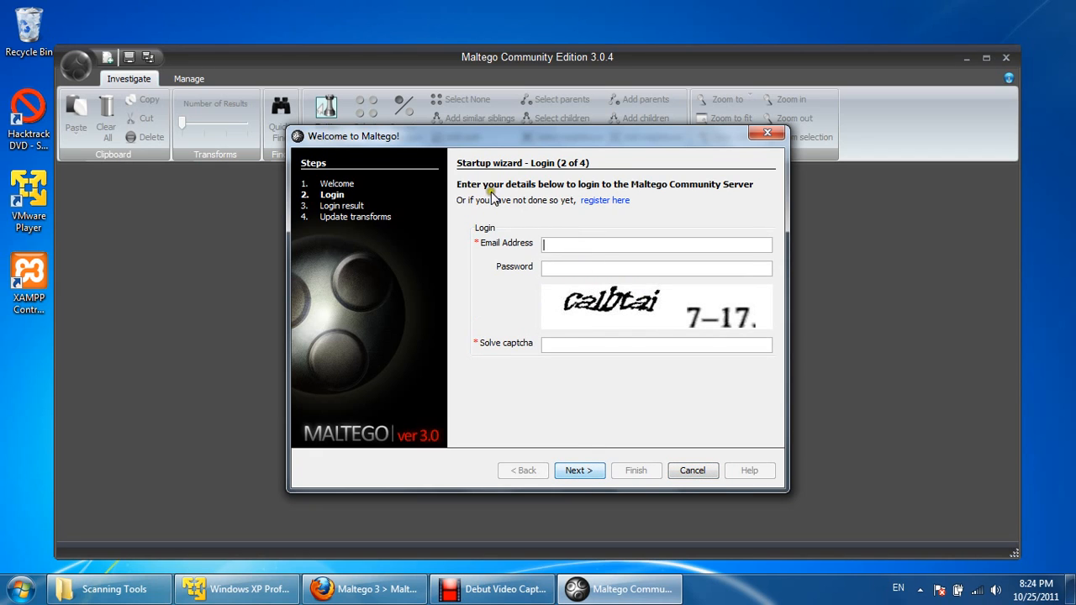
pyautogui.moveTo(641, 195)
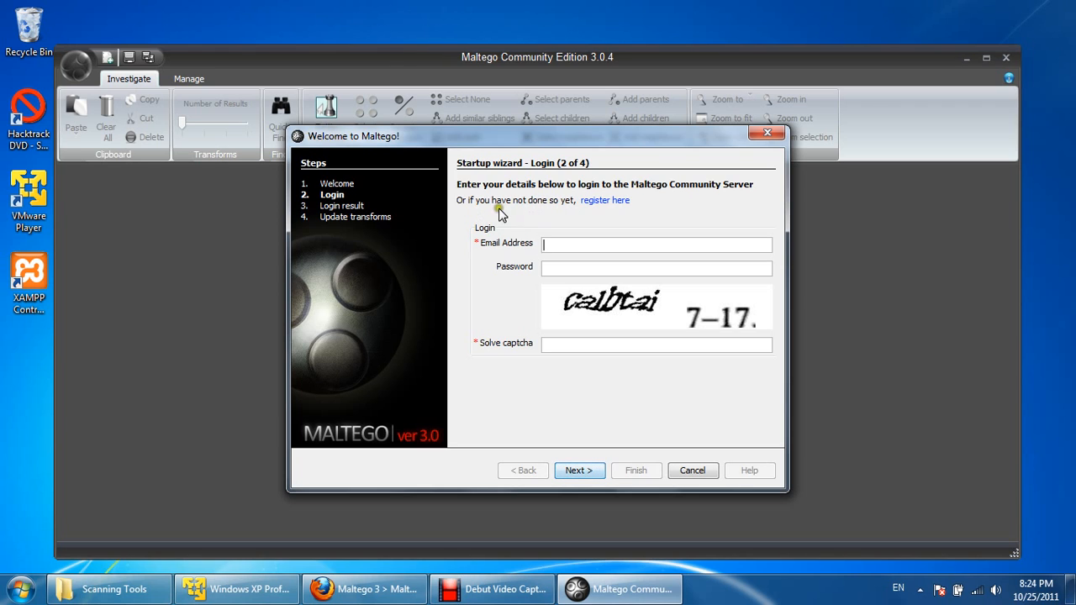
pyautogui.moveTo(597, 201)
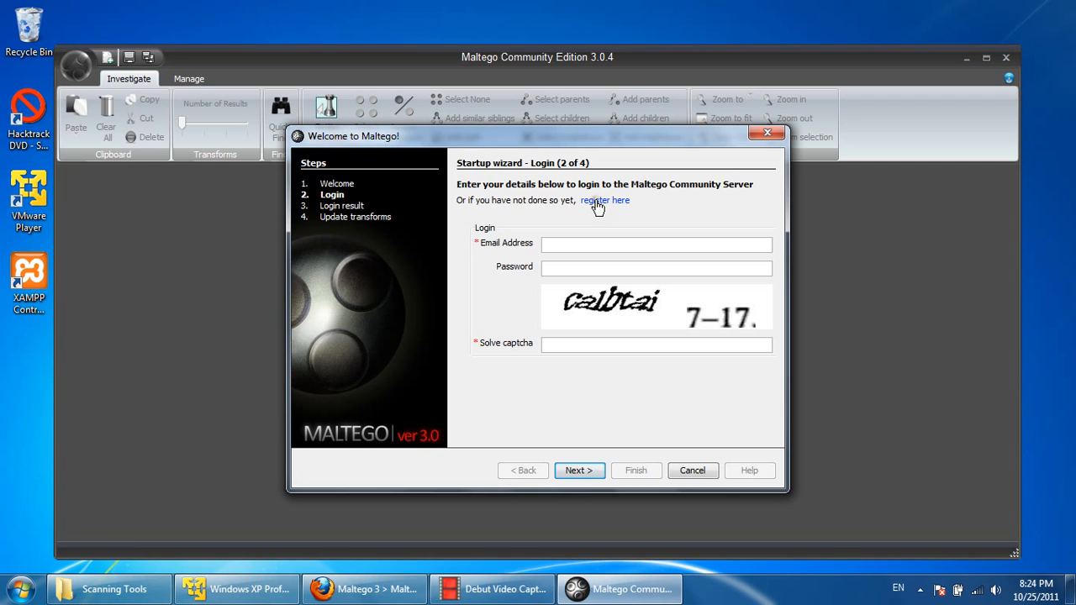
pyautogui.click(604, 200)
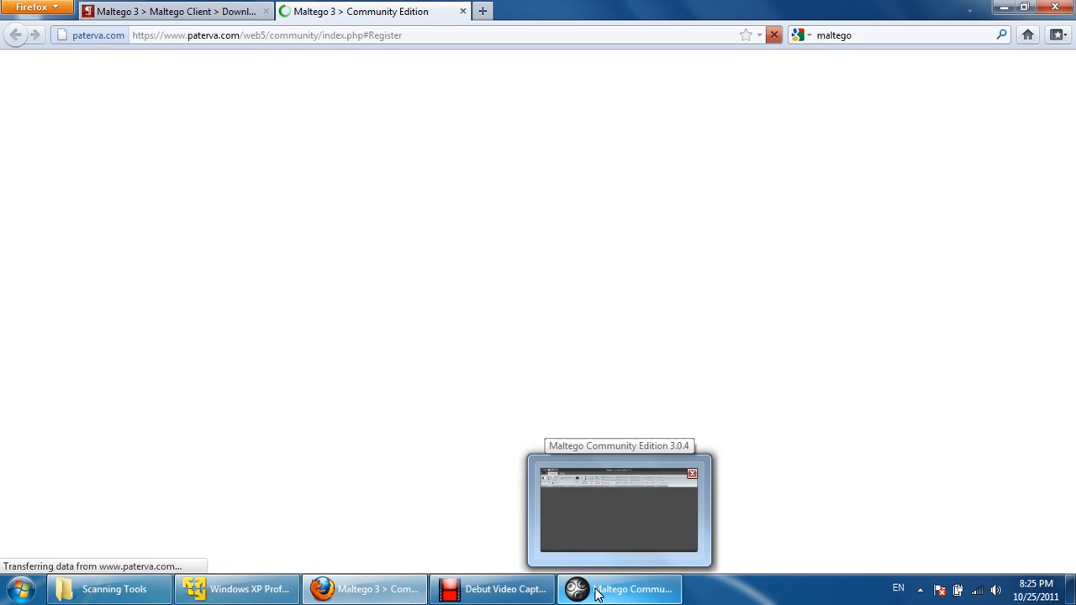
# Step: Fill the registration form with name, organisation wegilant, email, password and captcha, and submit it
pyautogui.click(618, 588)
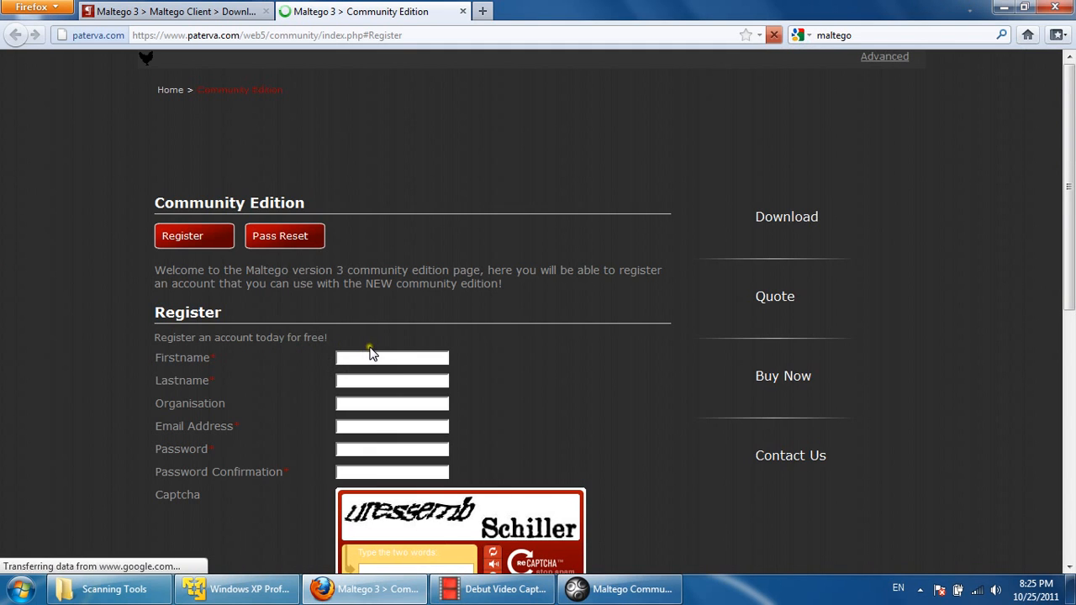
pyautogui.write('wegilant')
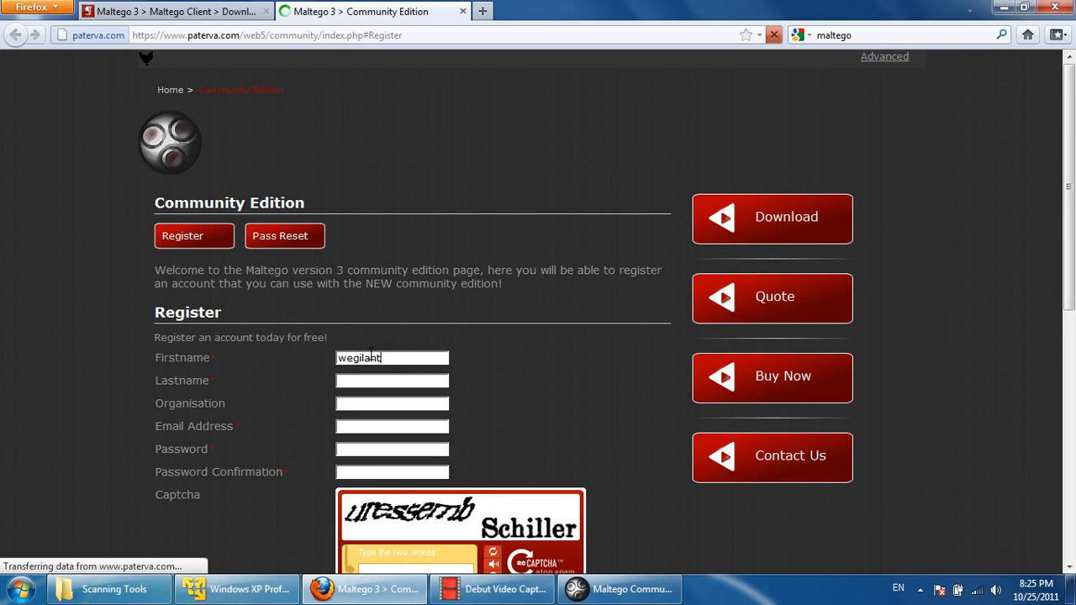
pyautogui.write('net solutions')
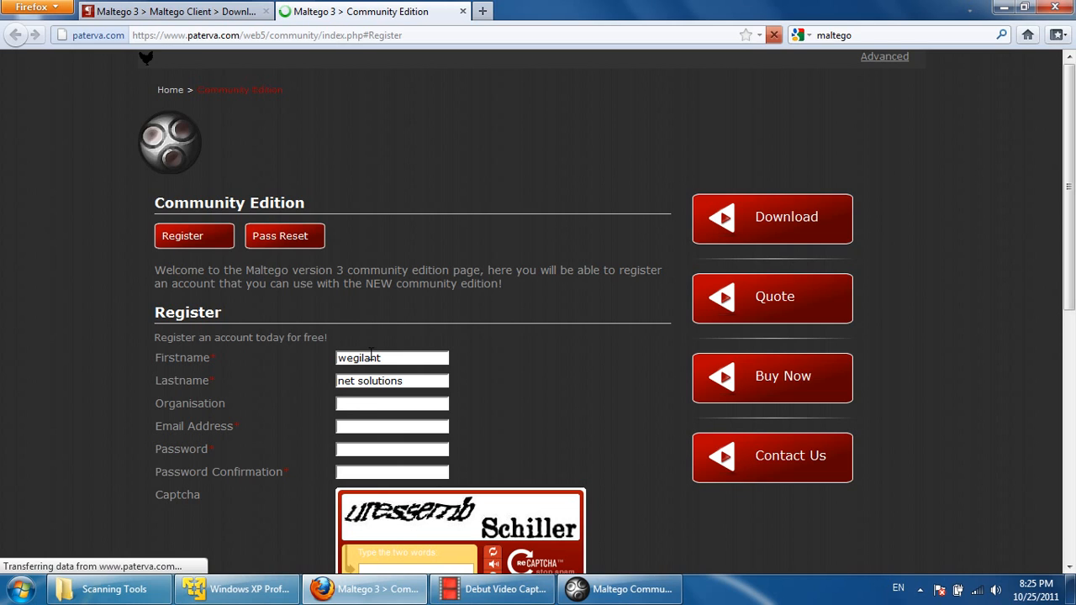
pyautogui.write('wegilant')
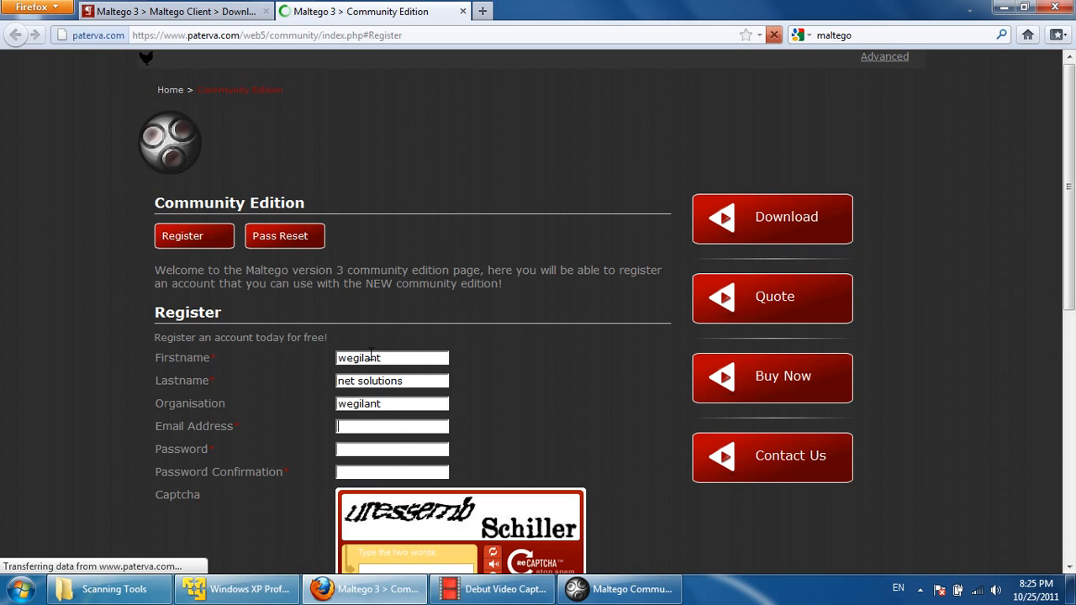
pyautogui.write('wegilant')
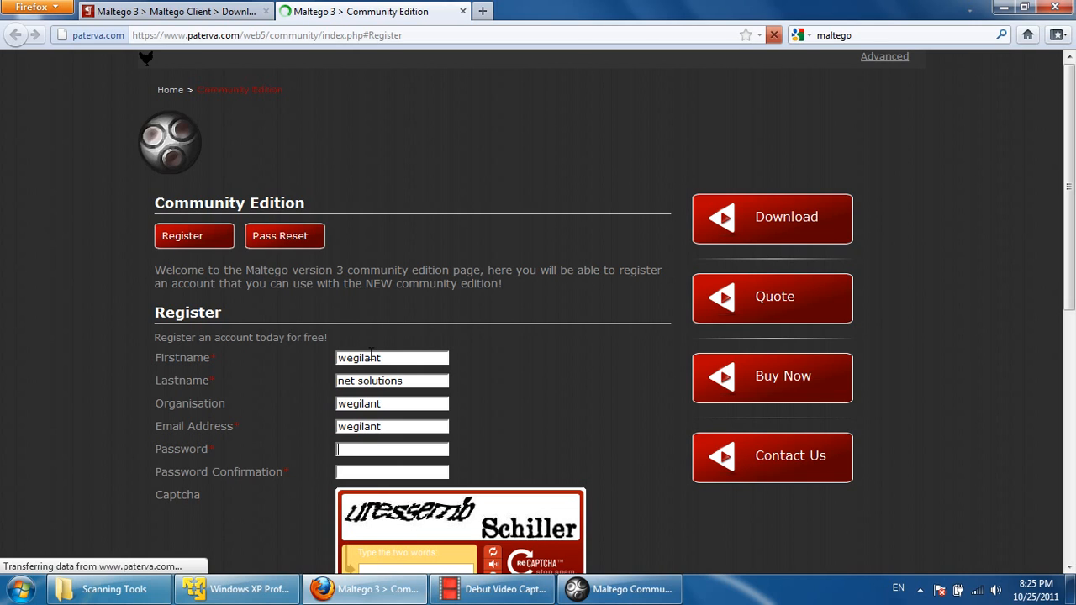
pyautogui.write('password')
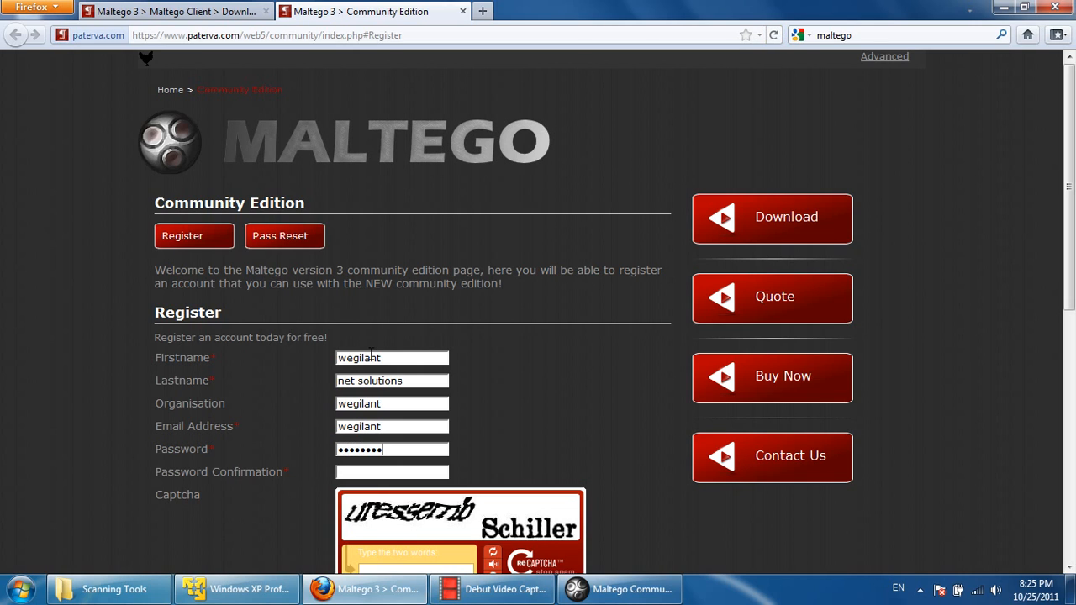
pyautogui.write('•')
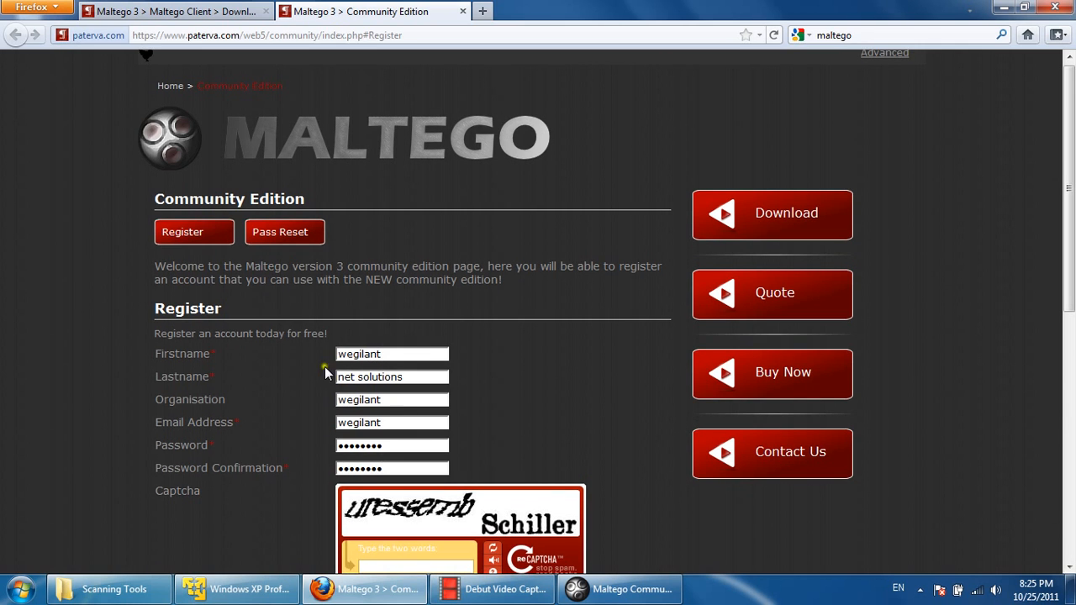
pyautogui.scroll(-3)
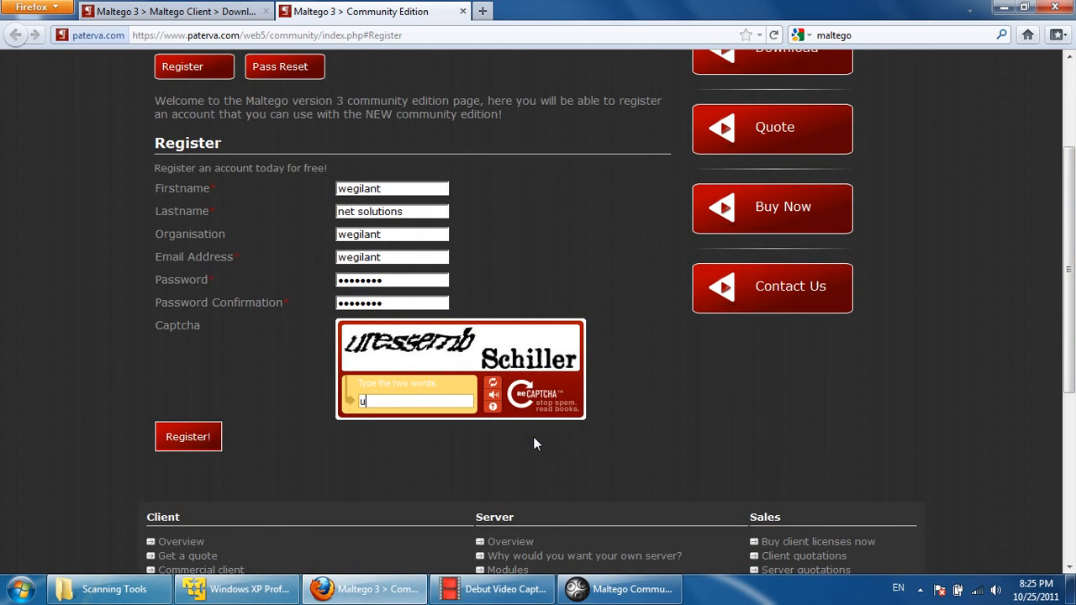
pyautogui.write('ressemb')
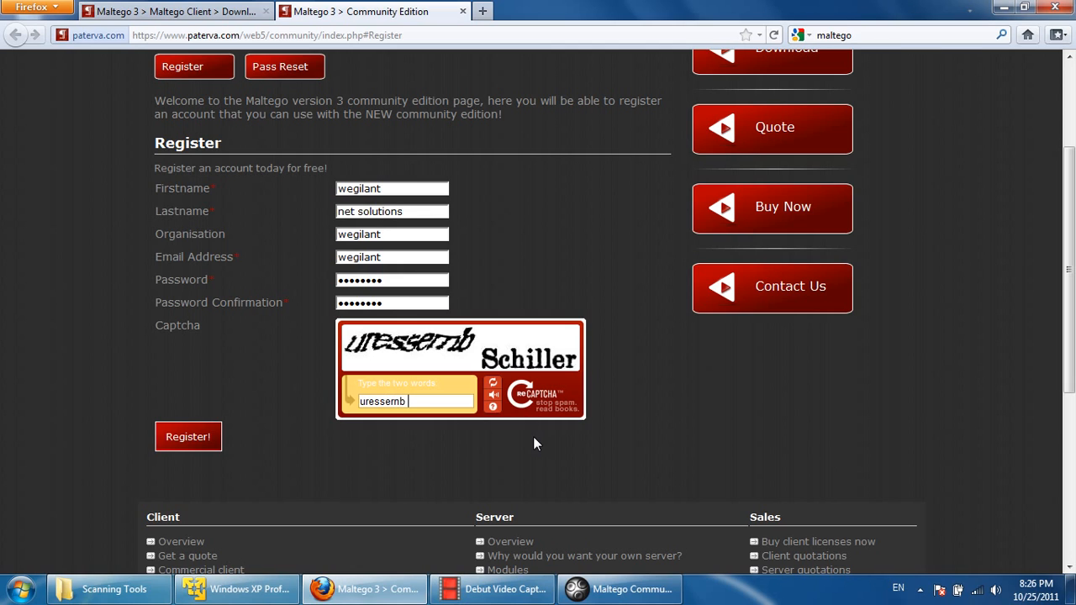
pyautogui.write('Schi')
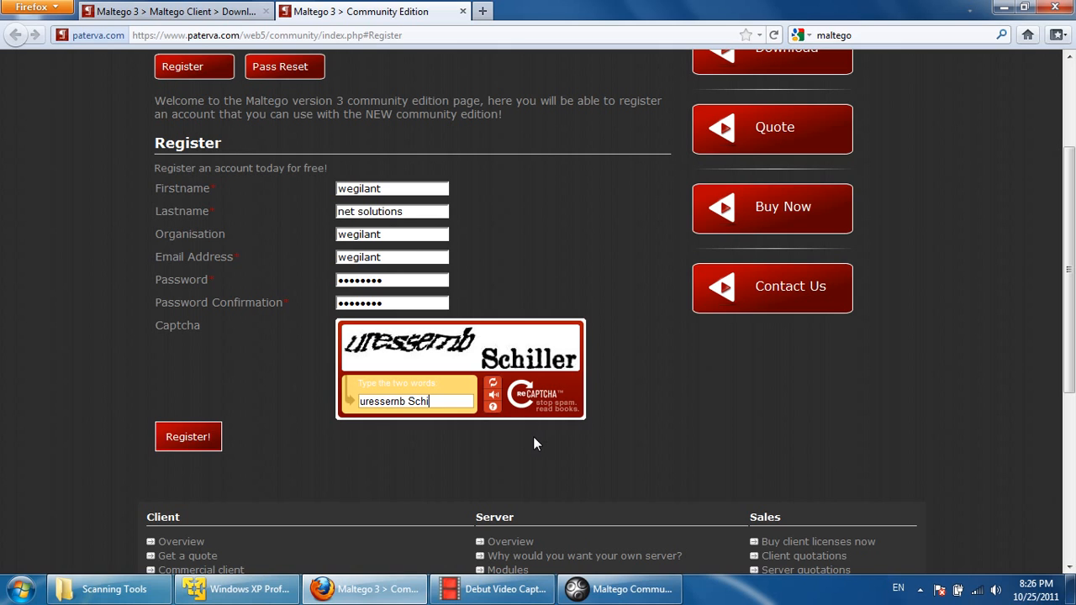
pyautogui.write('ller')
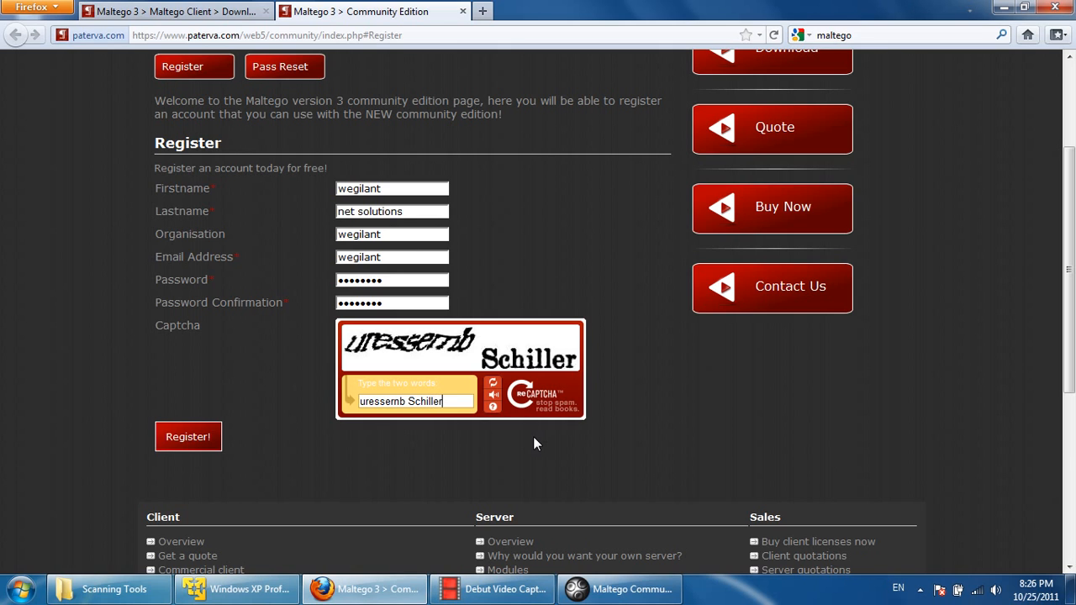
pyautogui.click(188, 437)
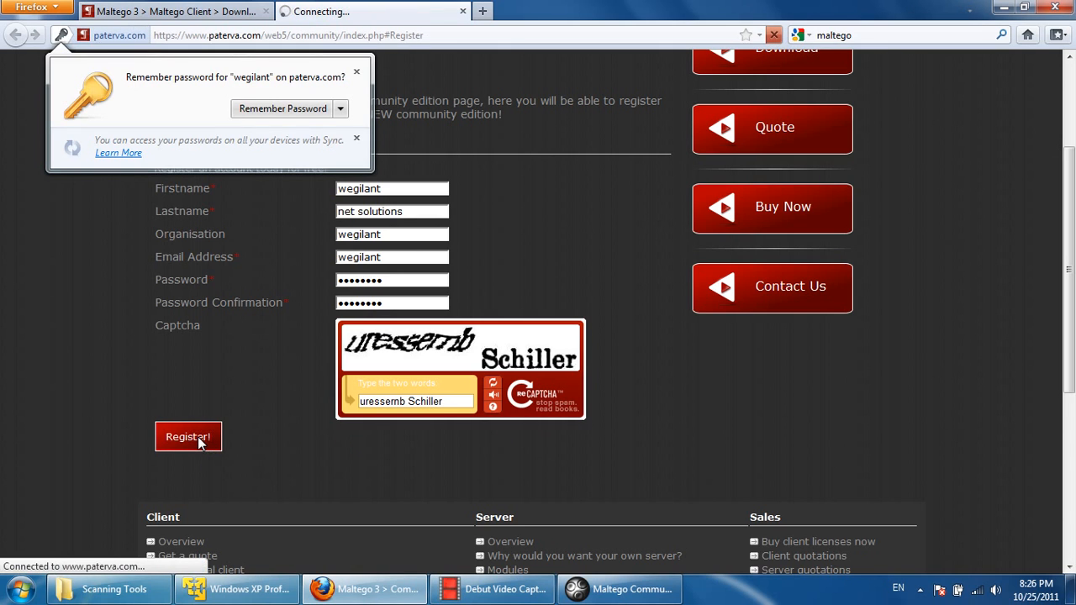
pyautogui.click(188, 437)
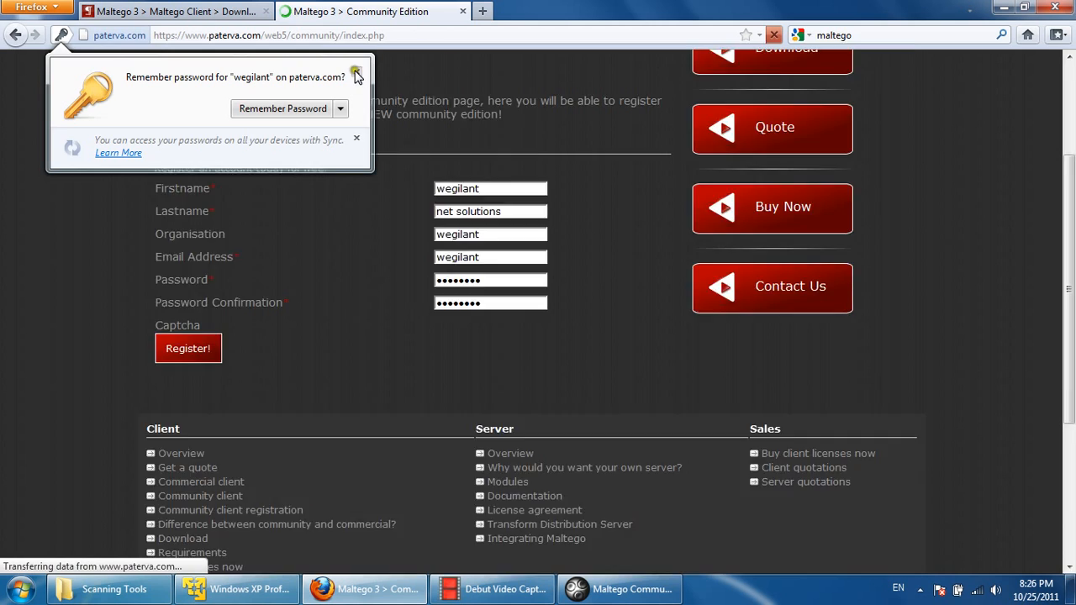
# Step: Re-enter the passwords and a new captcha answer after the rejection and resubmit the form
pyautogui.click(188, 348)
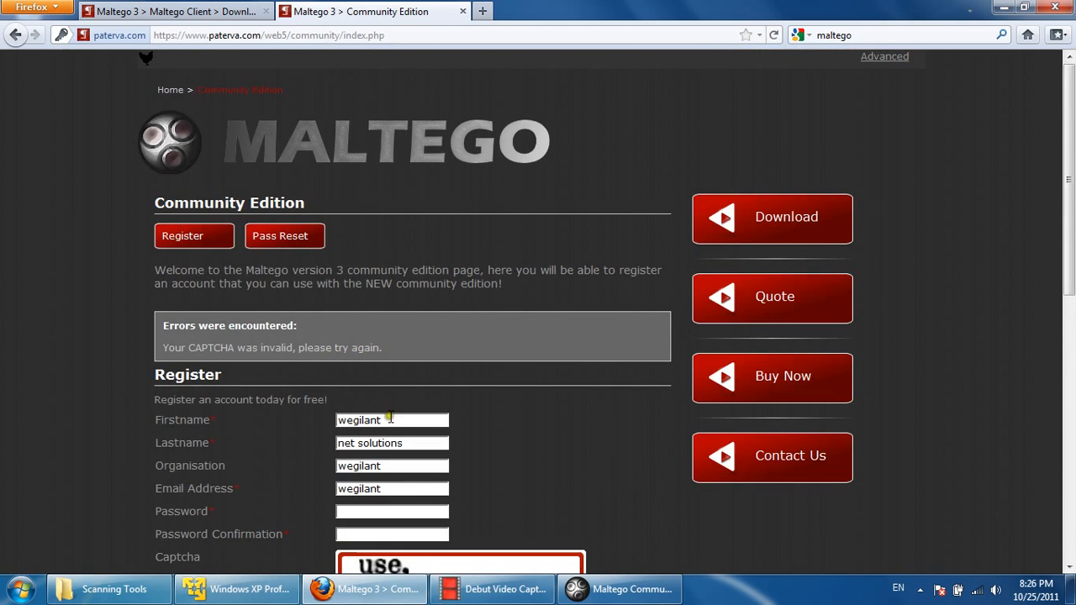
pyautogui.moveTo(766, 197)
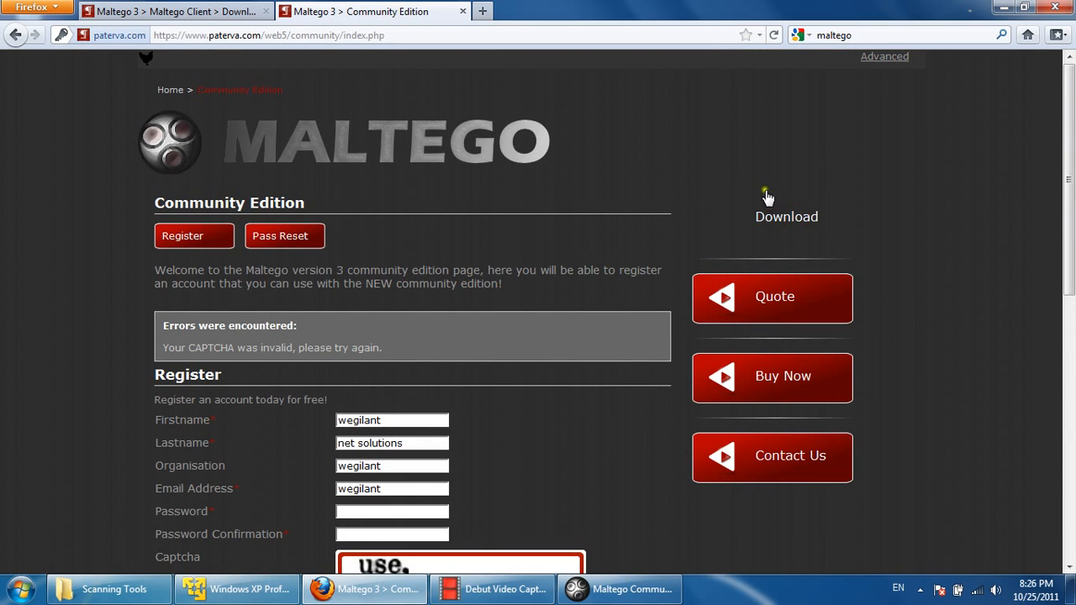
pyautogui.scroll(-3)
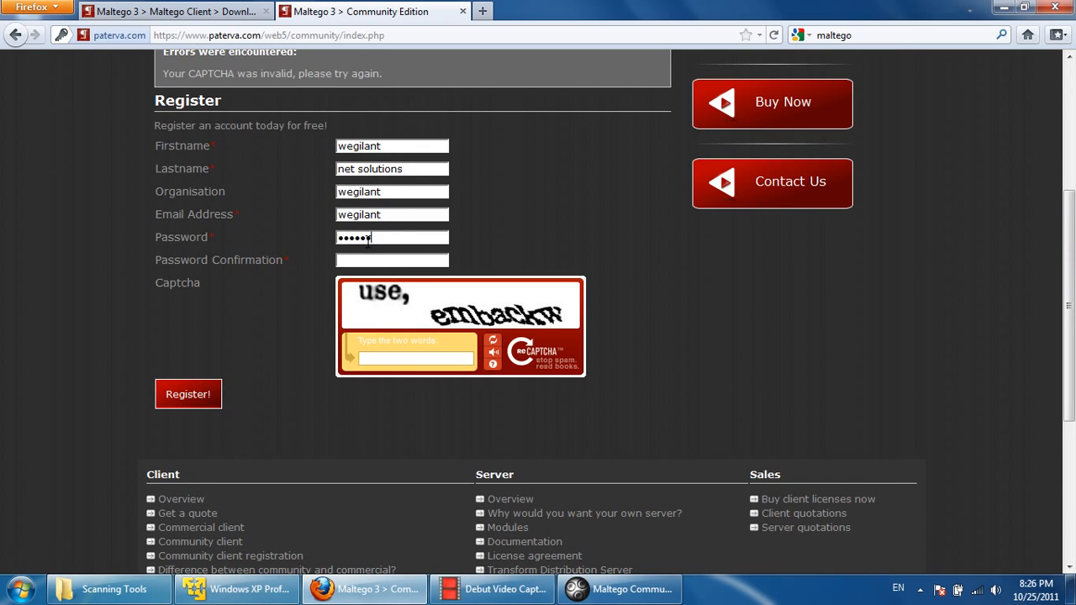
pyautogui.write('•••')
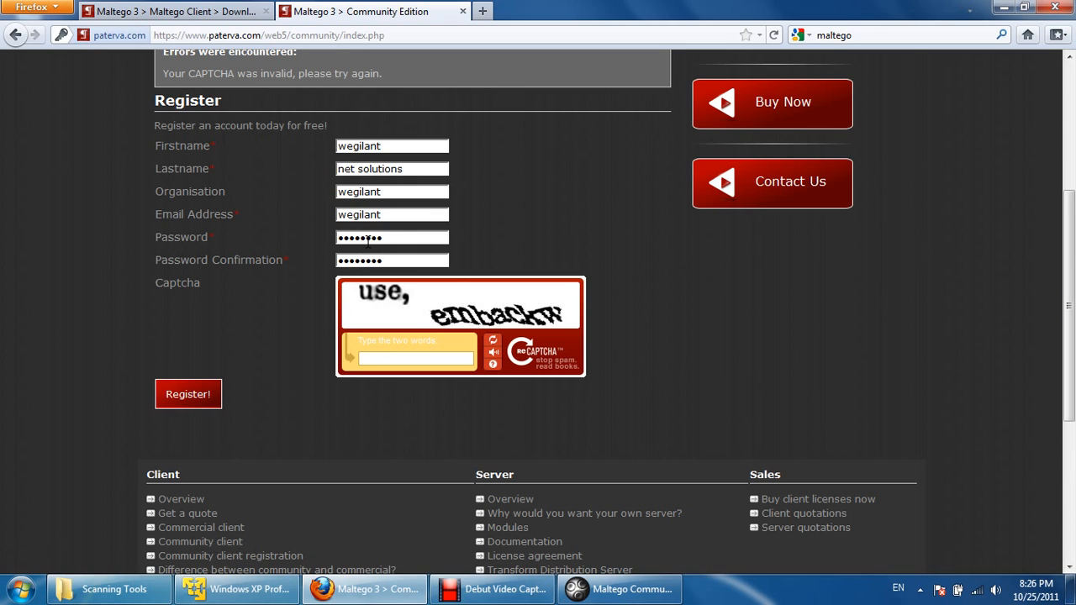
pyautogui.write('use, em')
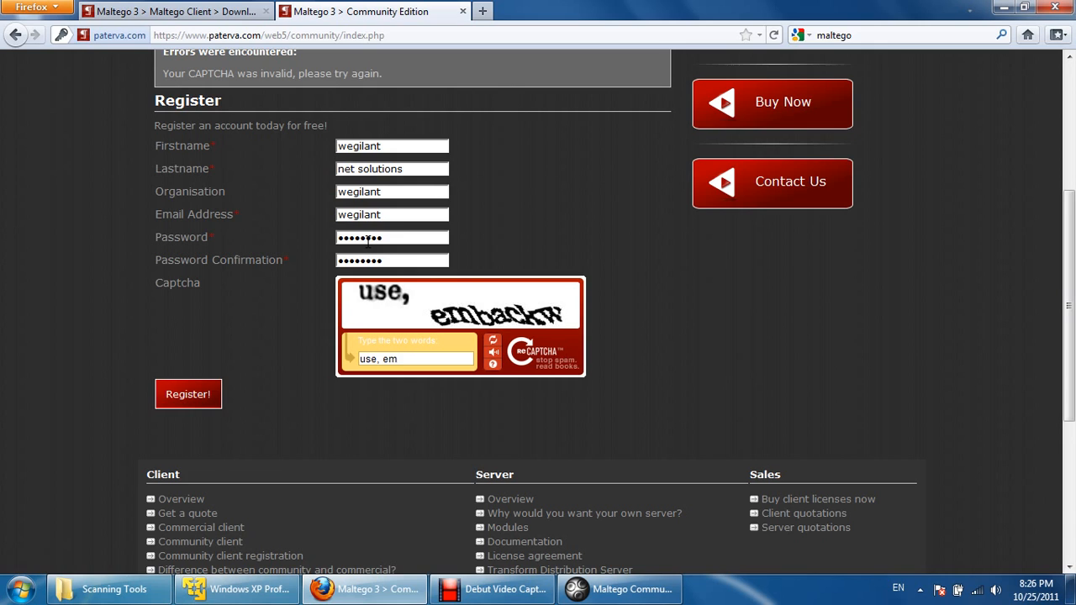
pyautogui.write('backw')
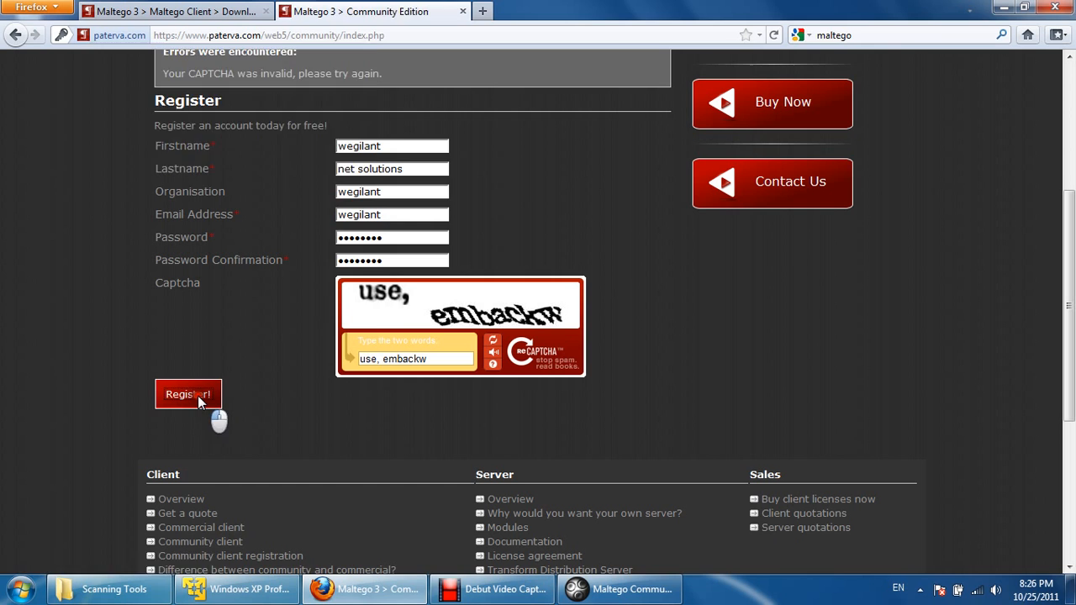
pyautogui.click(188, 393)
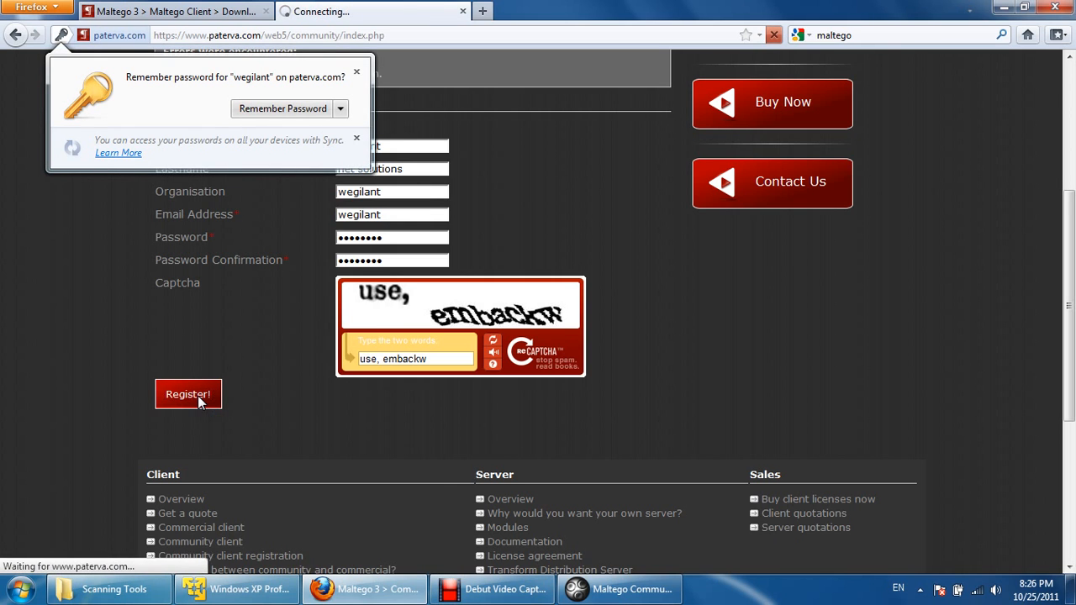
pyautogui.click(189, 394)
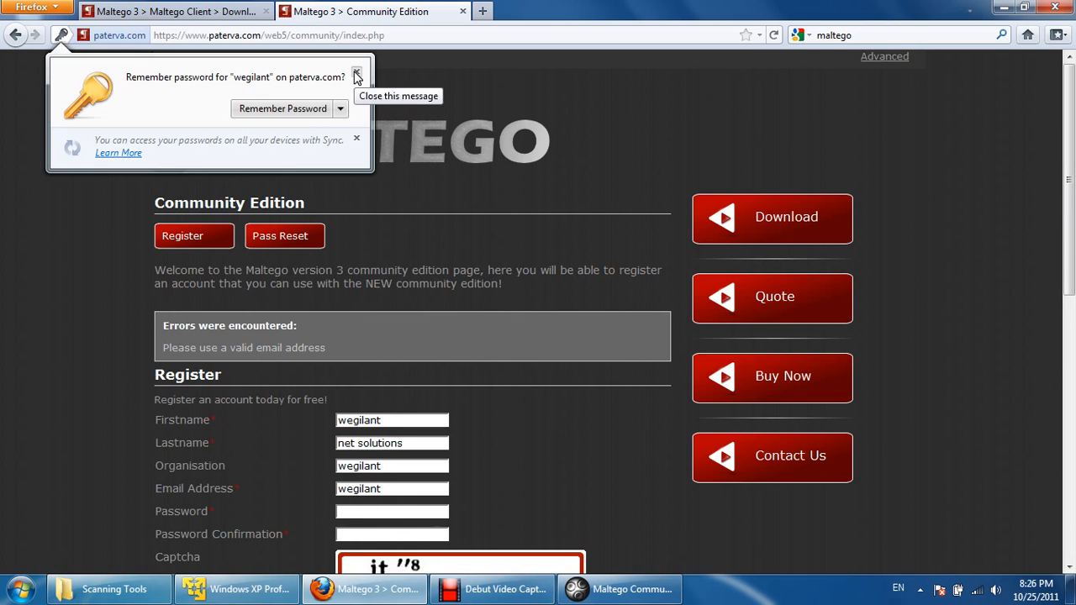
# Step: Correct the email address to end in gmail.com and start answering the captcha
pyautogui.click(356, 75)
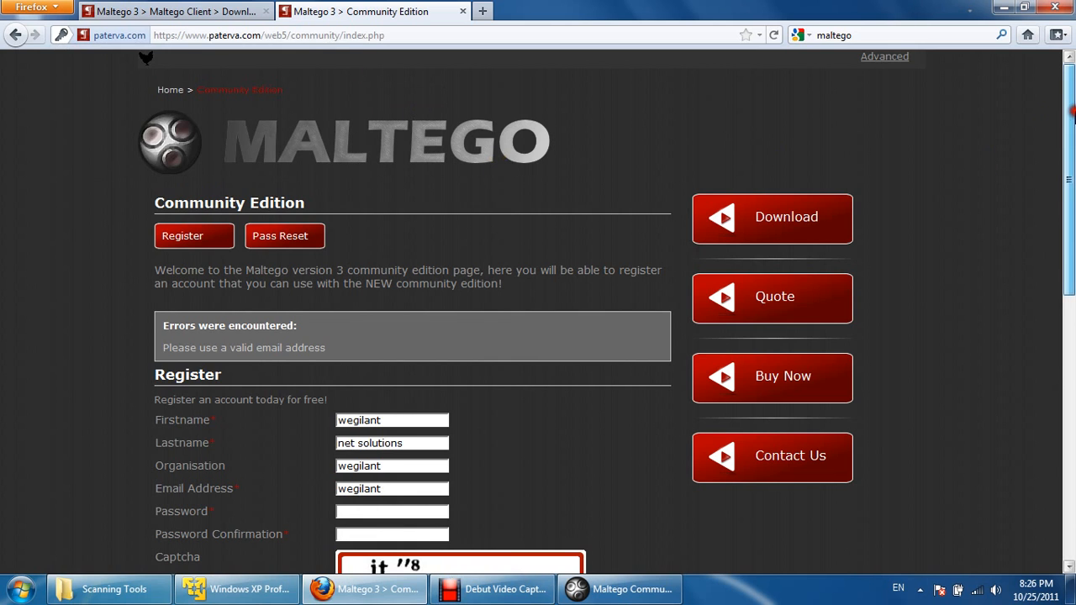
pyautogui.scroll(-3)
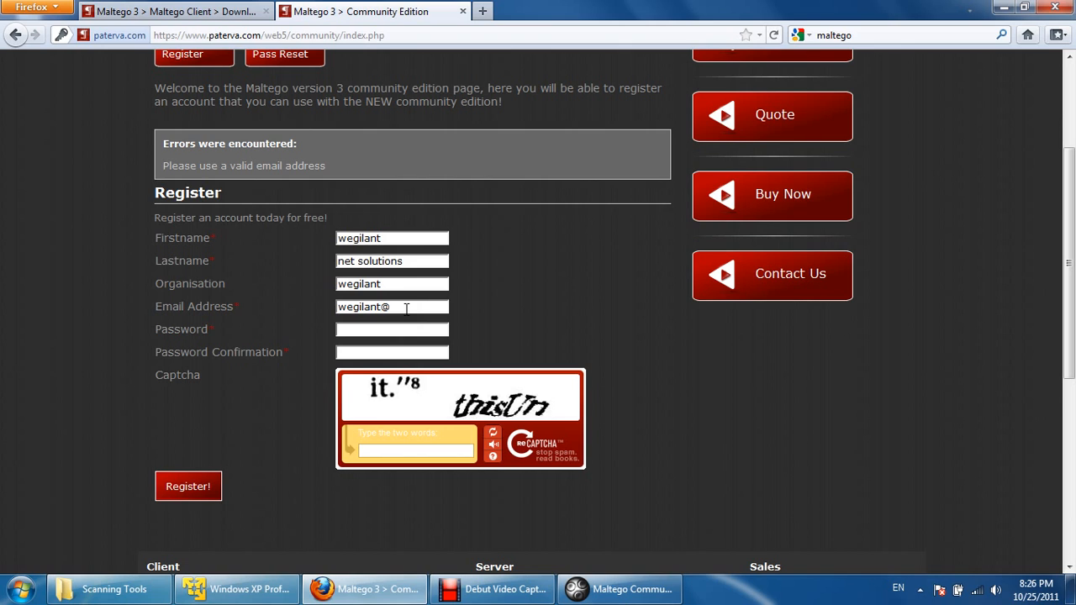
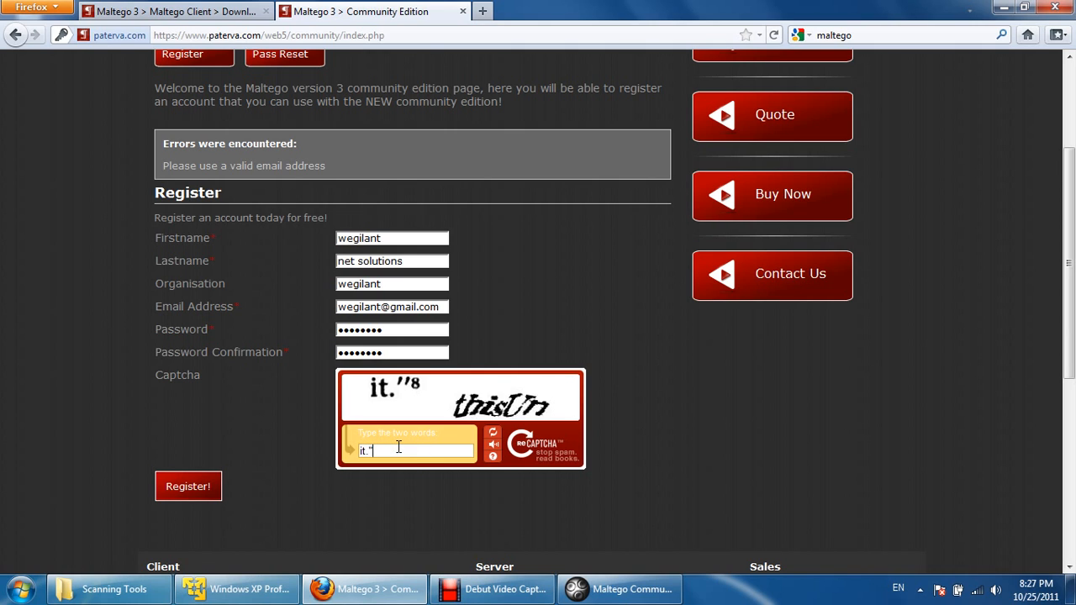
pyautogui.press('Backspace')
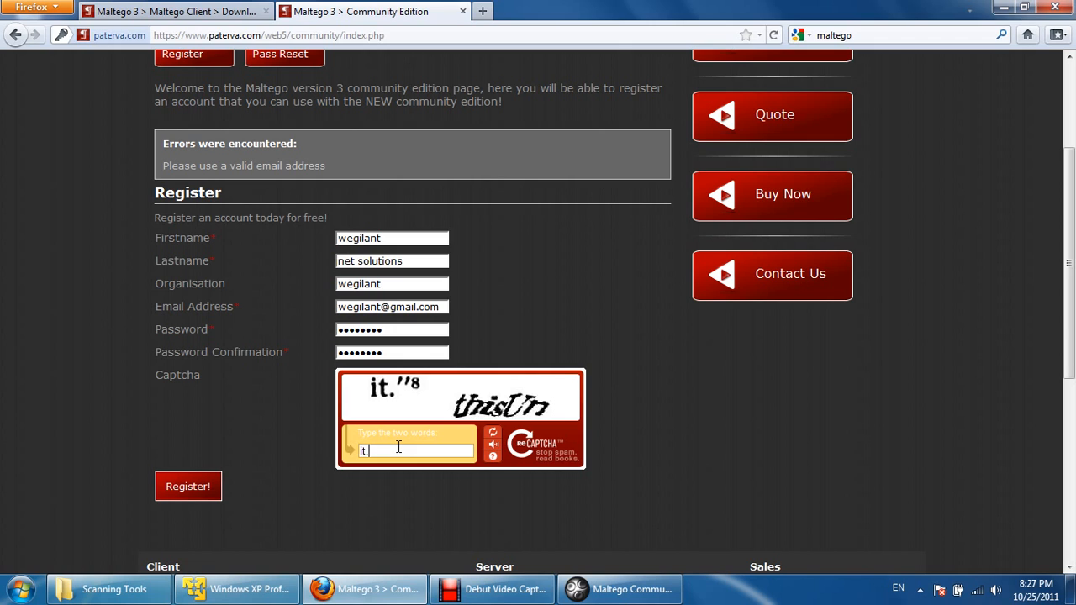
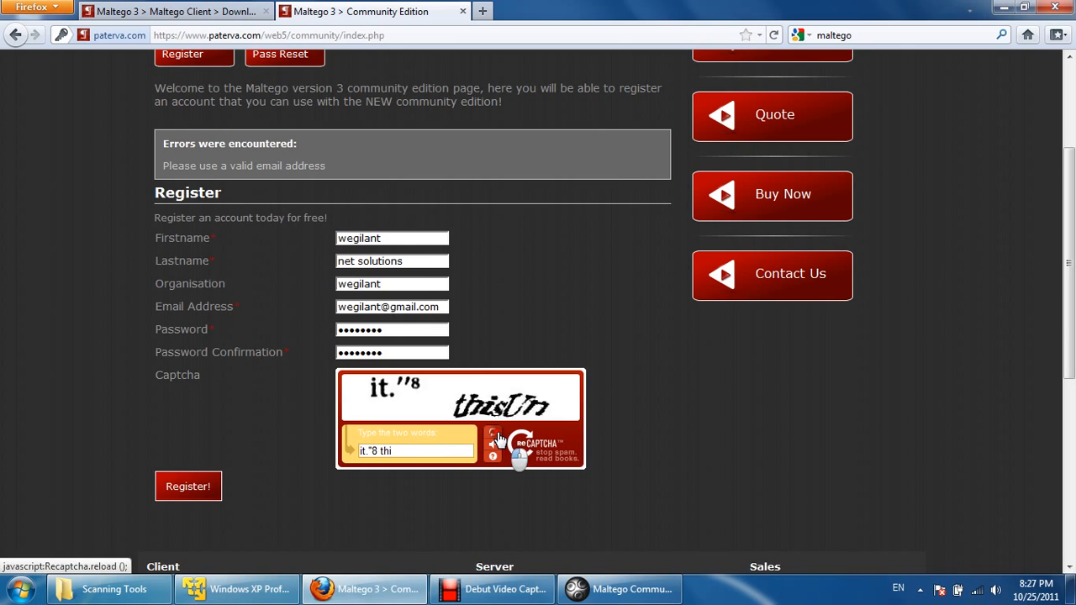
# Step: Reload the captcha, answer the new challenge and submit the registration again
pyautogui.click(492, 434)
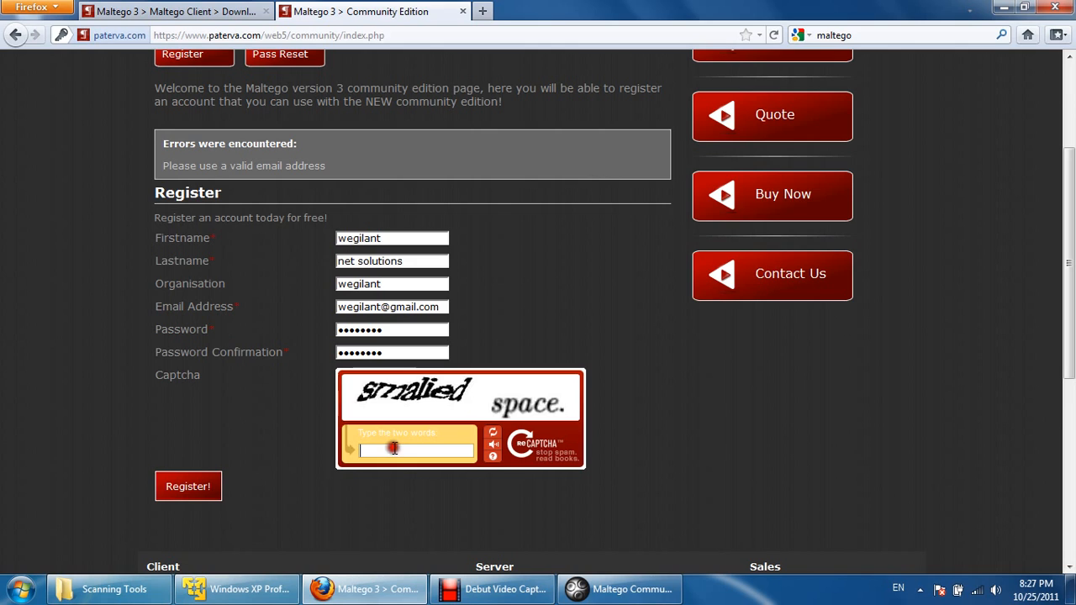
pyautogui.write('s')
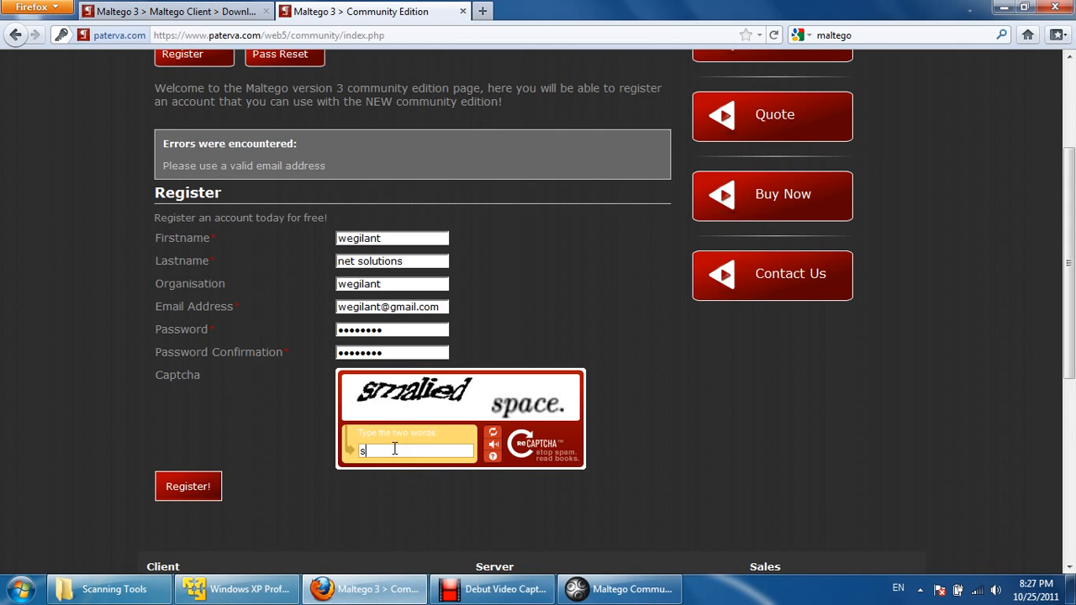
pyautogui.write('malied space')
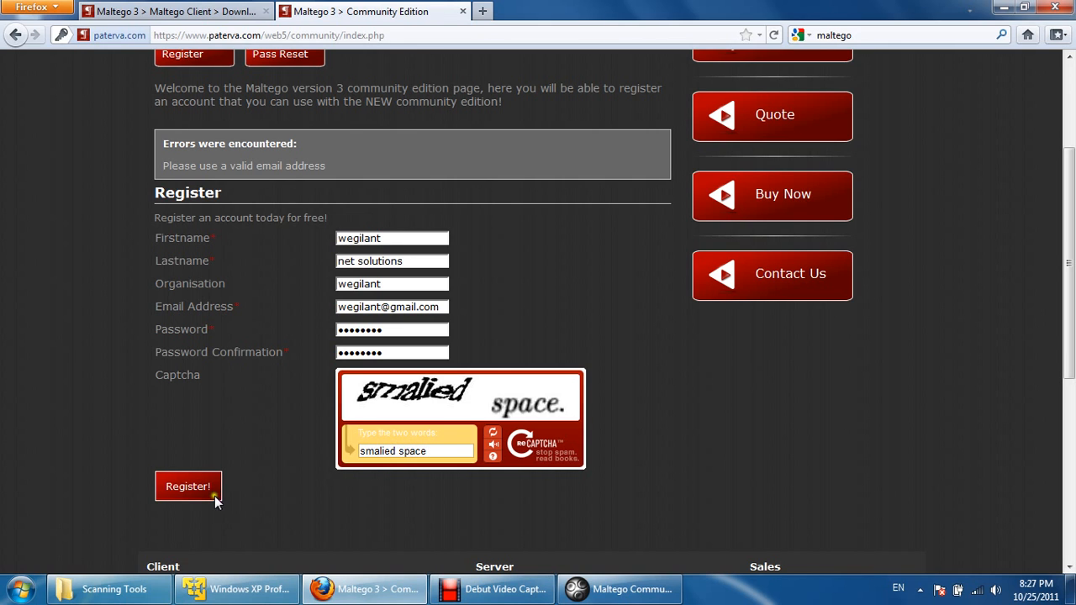
pyautogui.click(188, 485)
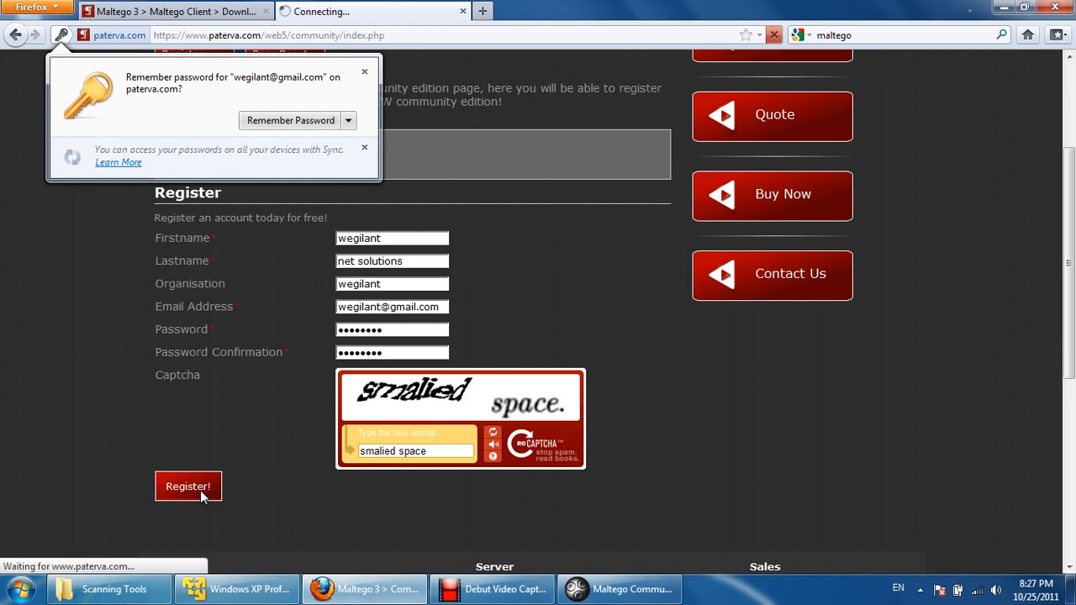
pyautogui.click(188, 486)
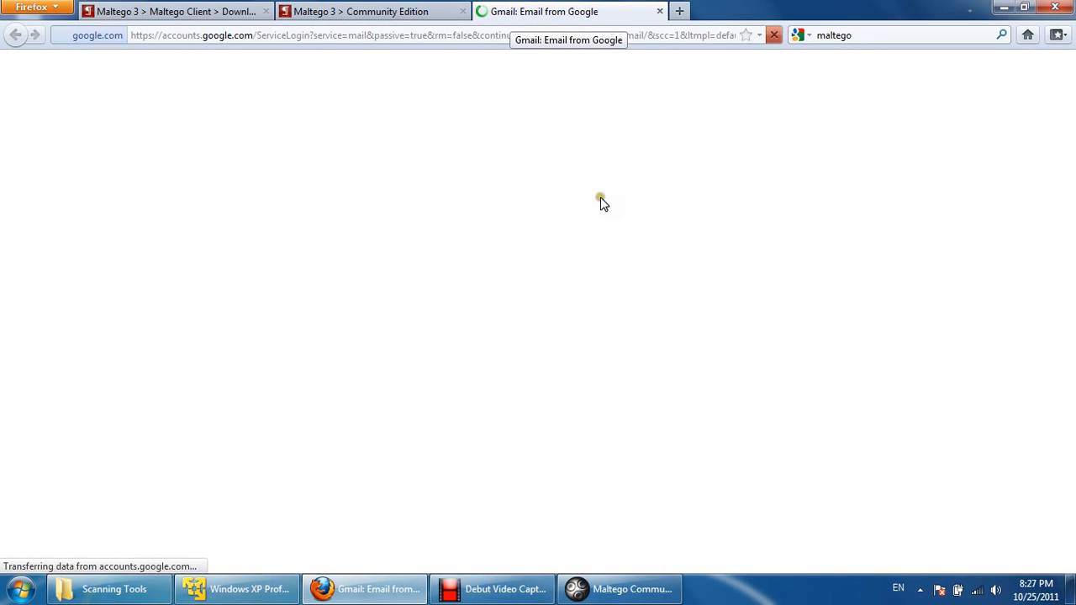
pyautogui.moveTo(679, 261)
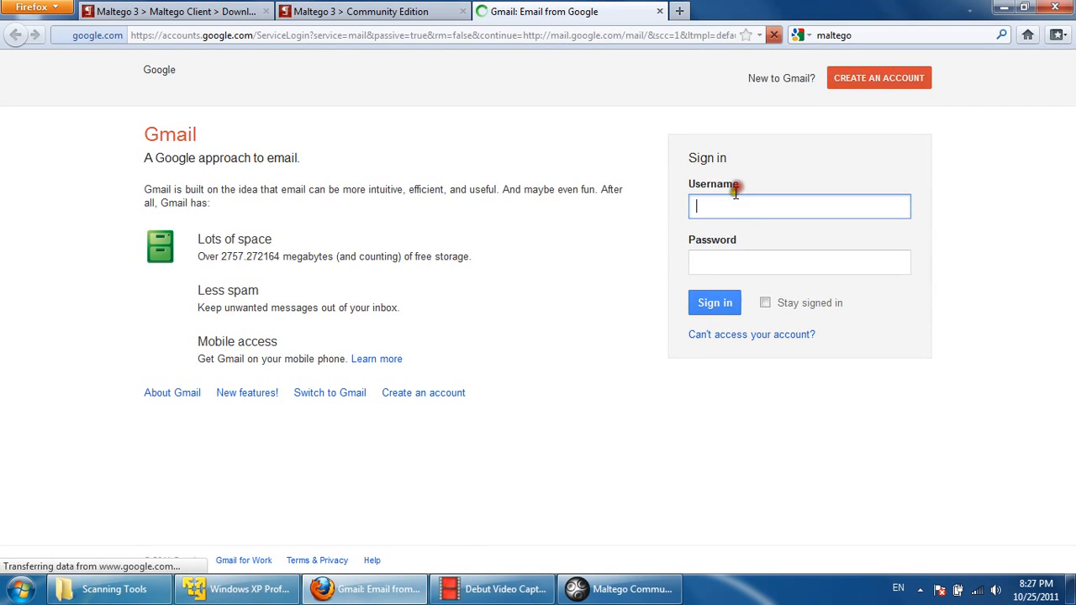
pyautogui.write('wegilan')
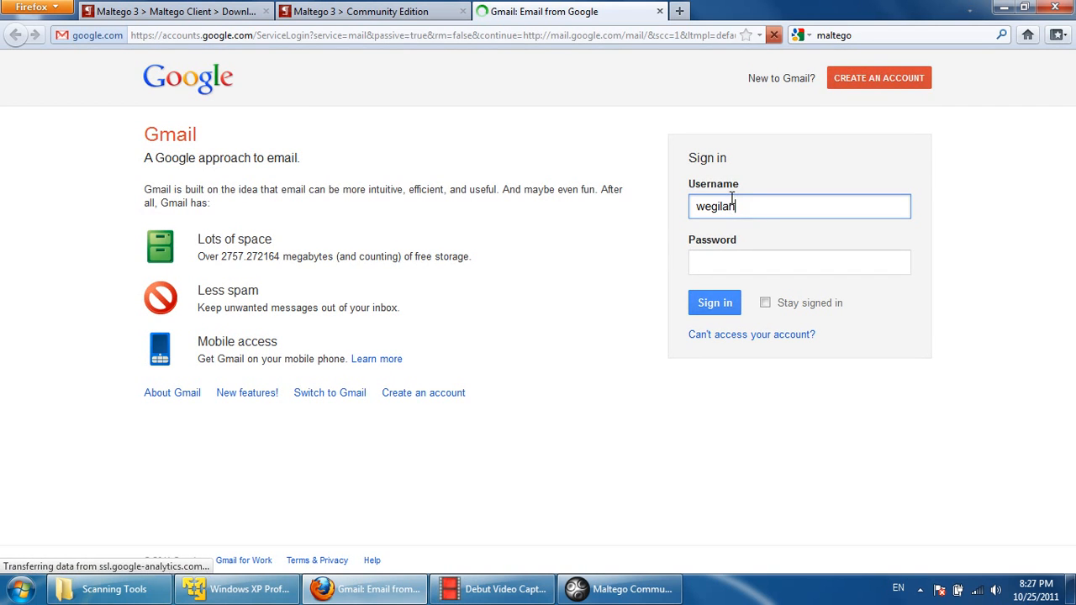
pyautogui.click(799, 262)
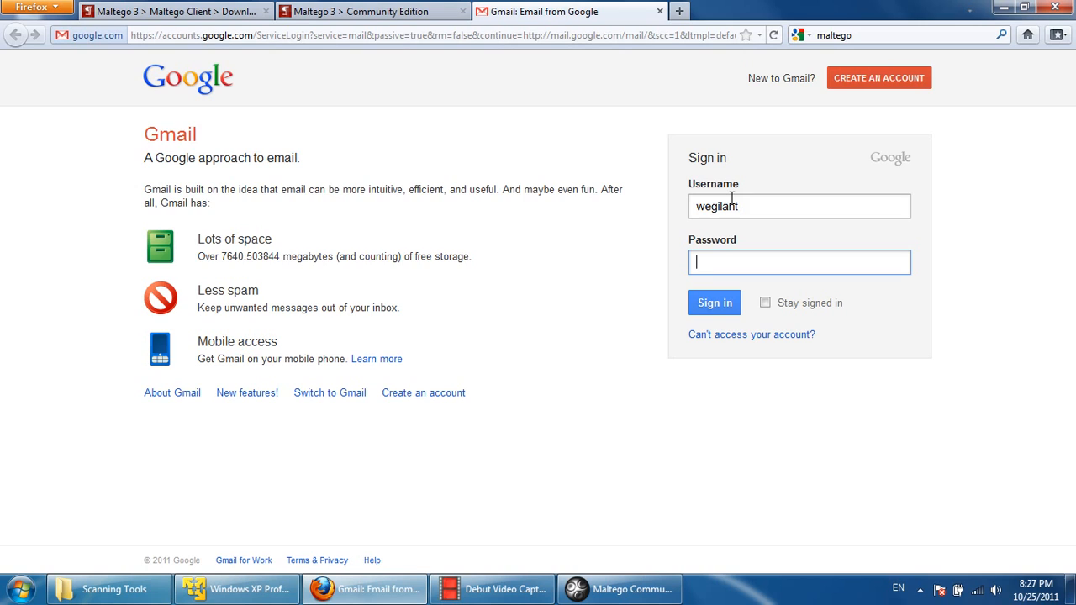
pyautogui.write('password')
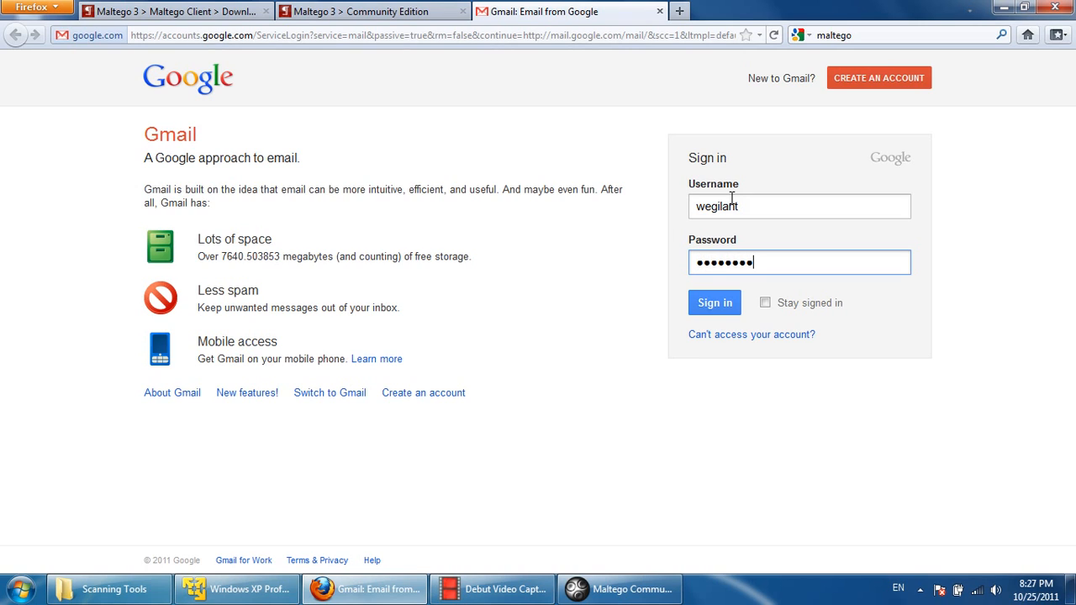
pyautogui.write('••')
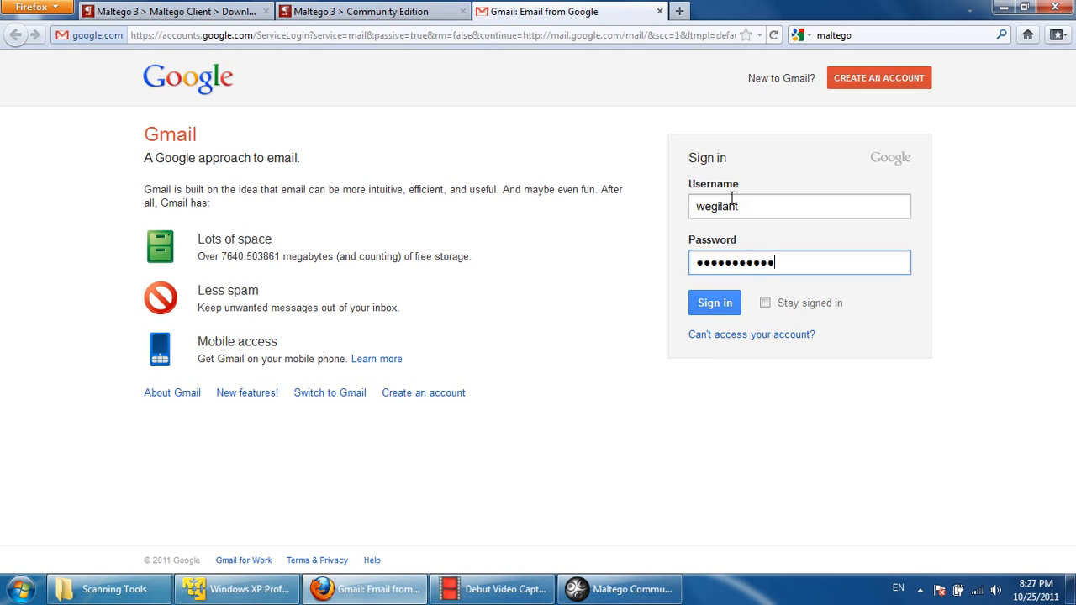
pyautogui.click(713, 303)
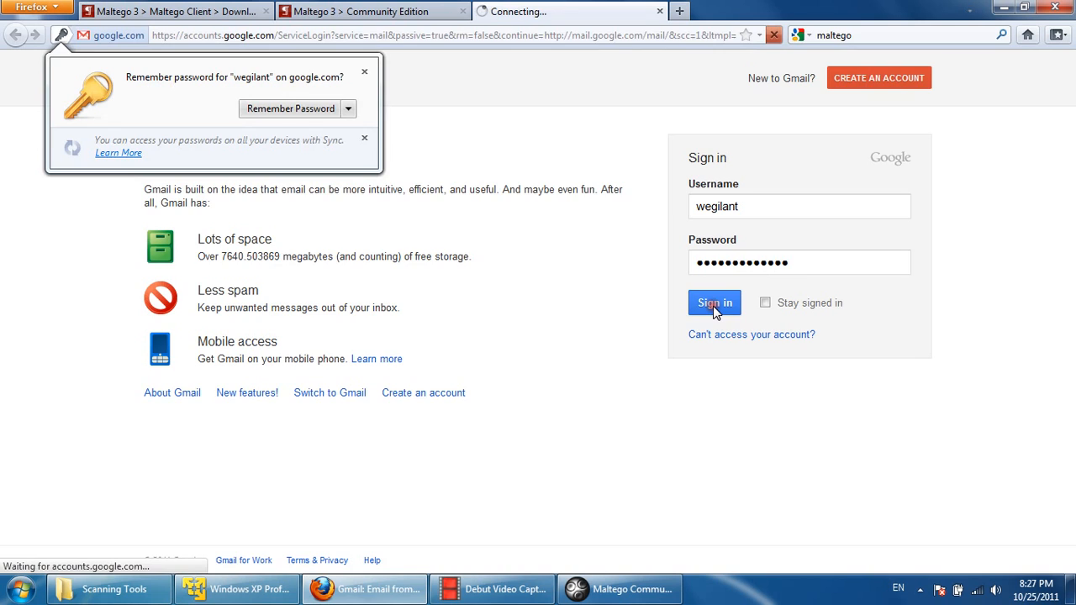
pyautogui.click(713, 302)
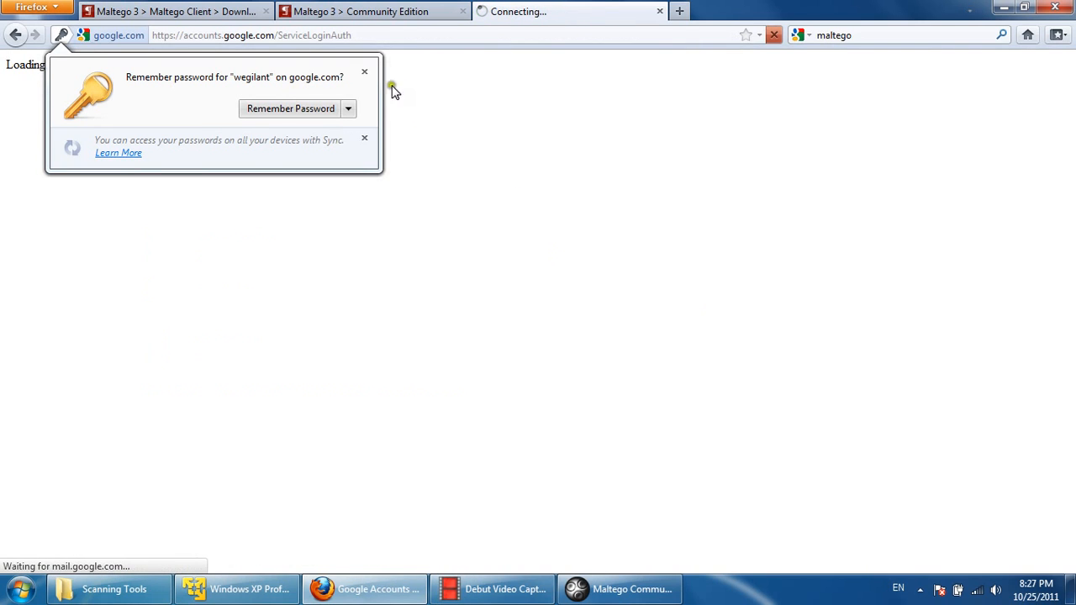
pyautogui.click(361, 10)
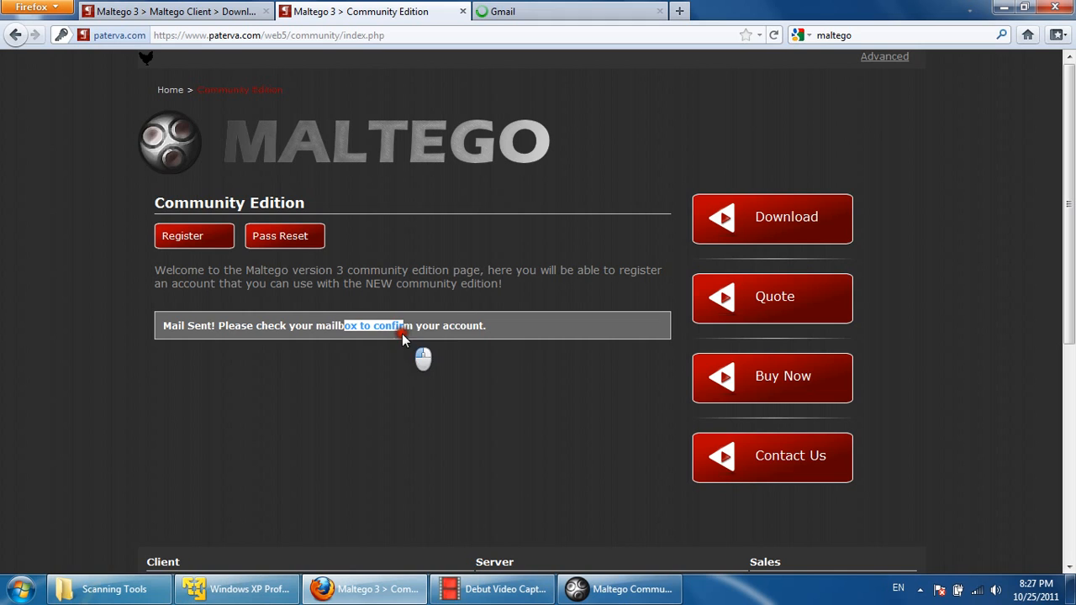
# Step: Check the 'Mail Sent!' notice and switch between tabs until the Gmail inbox finishes loading
pyautogui.click(619, 588)
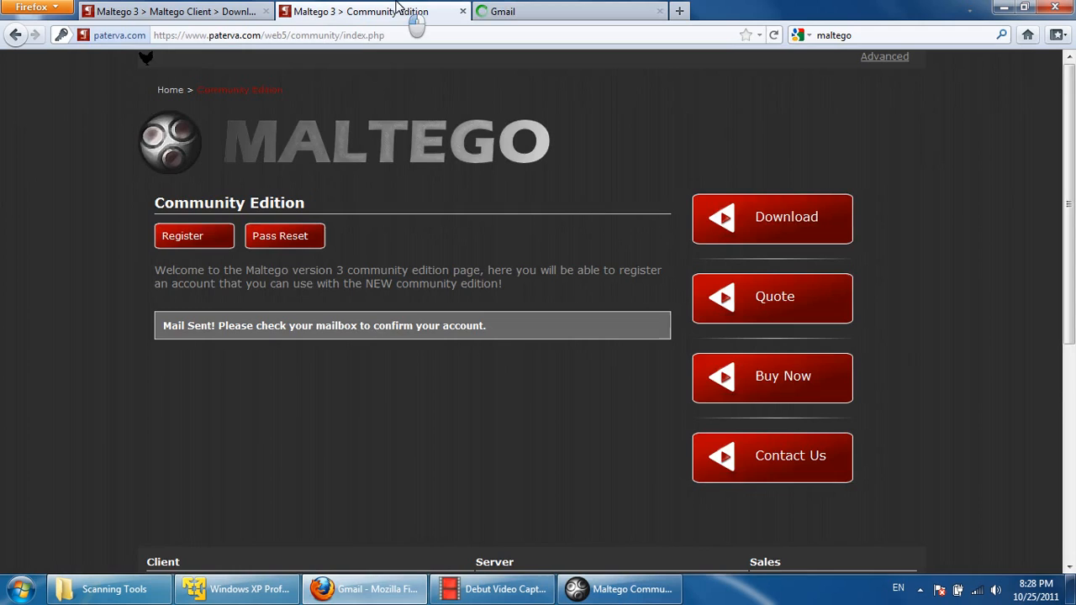
pyautogui.moveTo(445, 323)
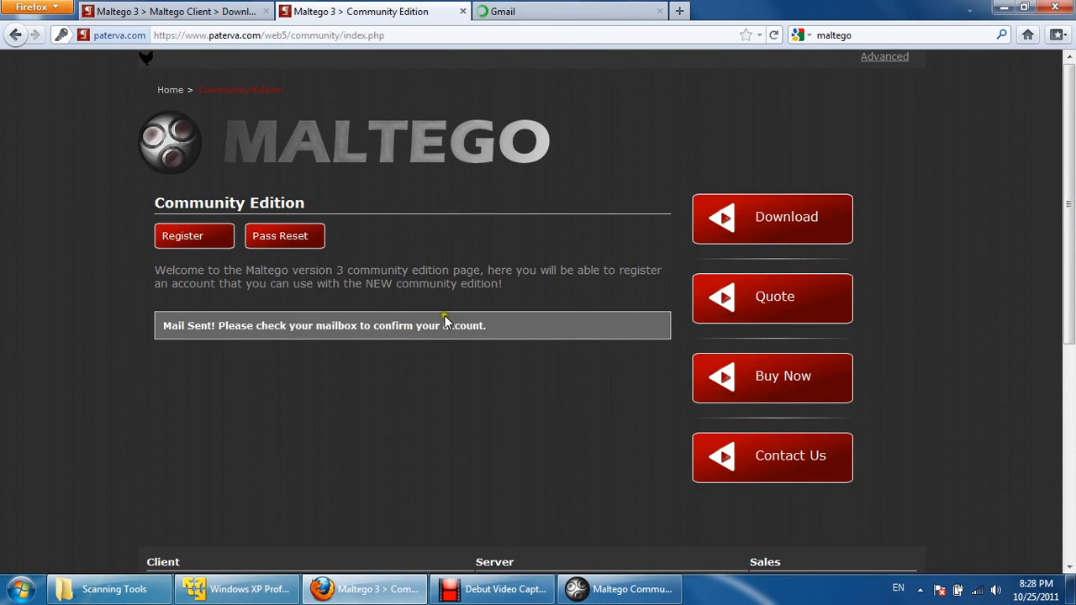
pyautogui.moveTo(553, 539)
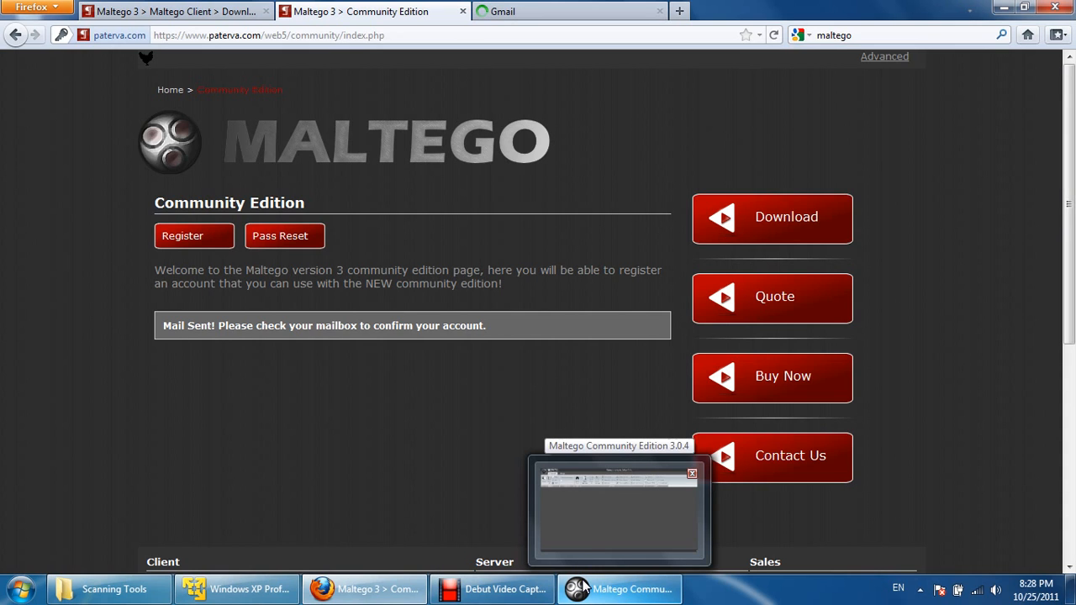
pyautogui.click(503, 10)
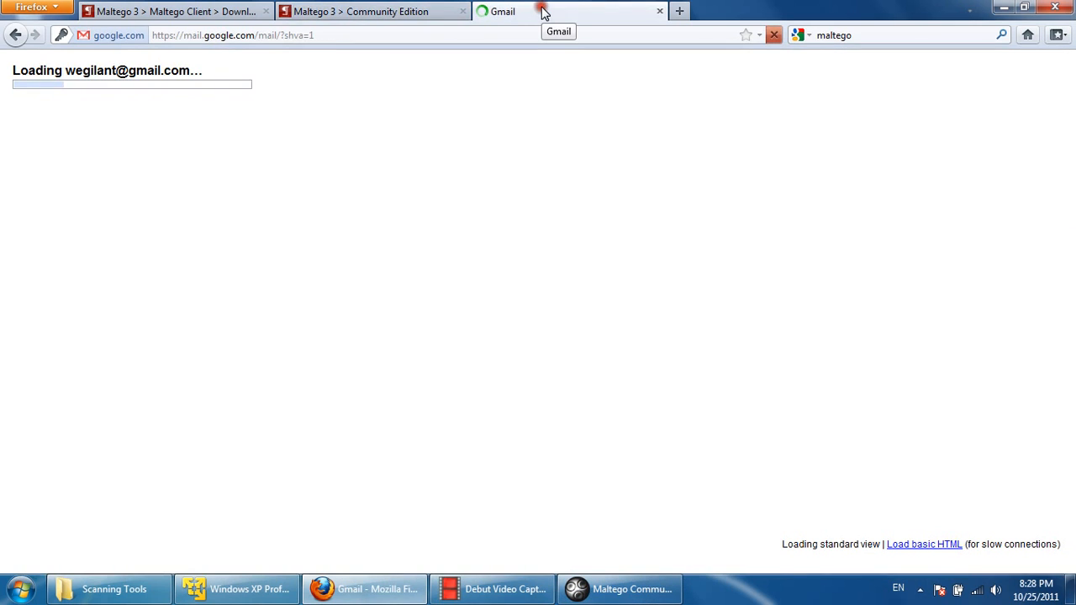
pyautogui.click(369, 10)
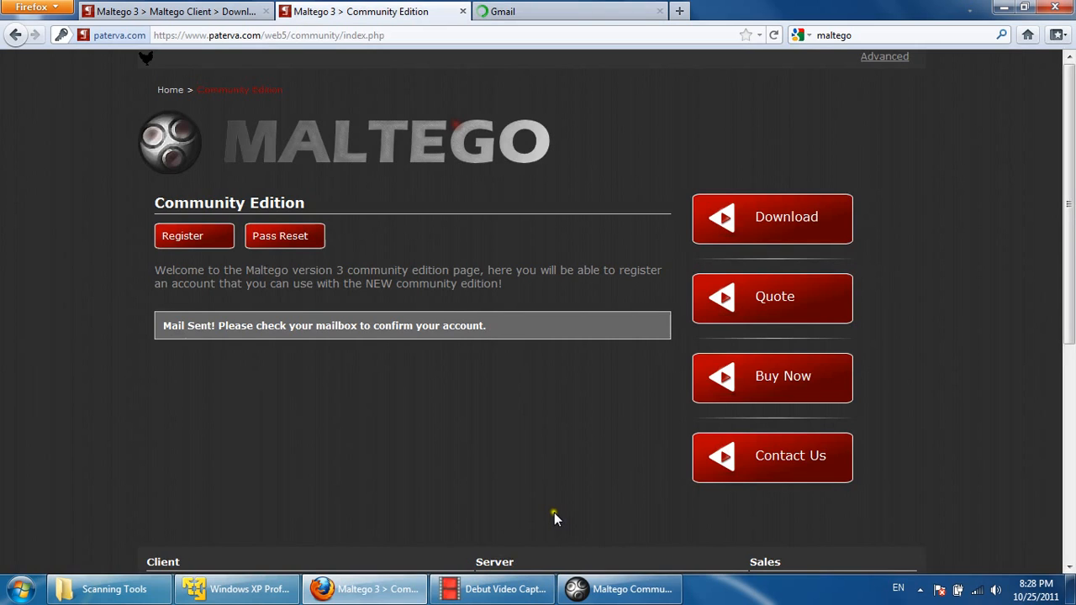
pyautogui.click(618, 588)
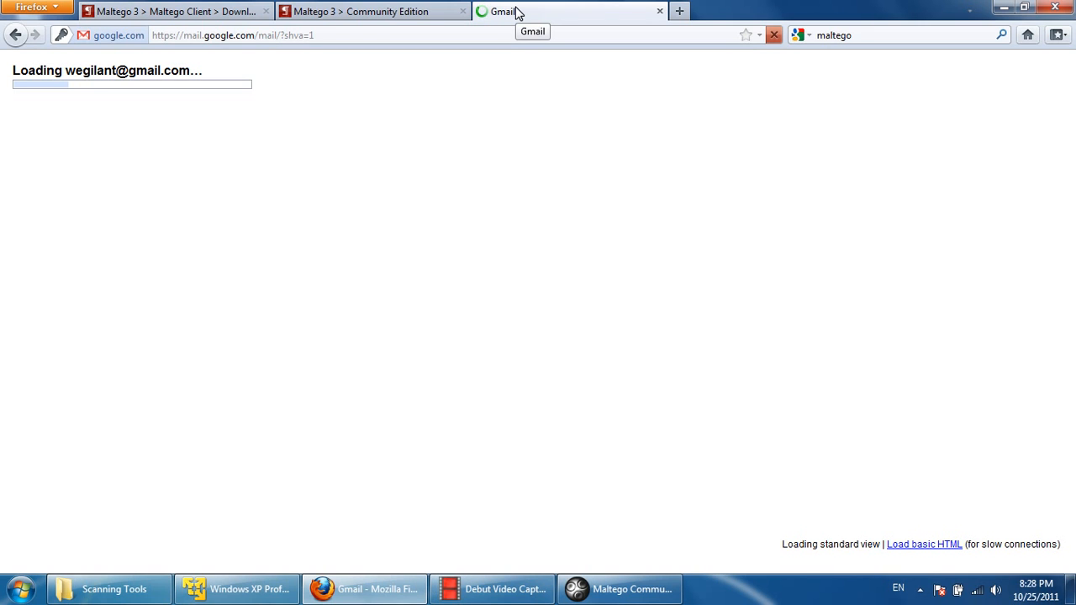
pyautogui.click(370, 10)
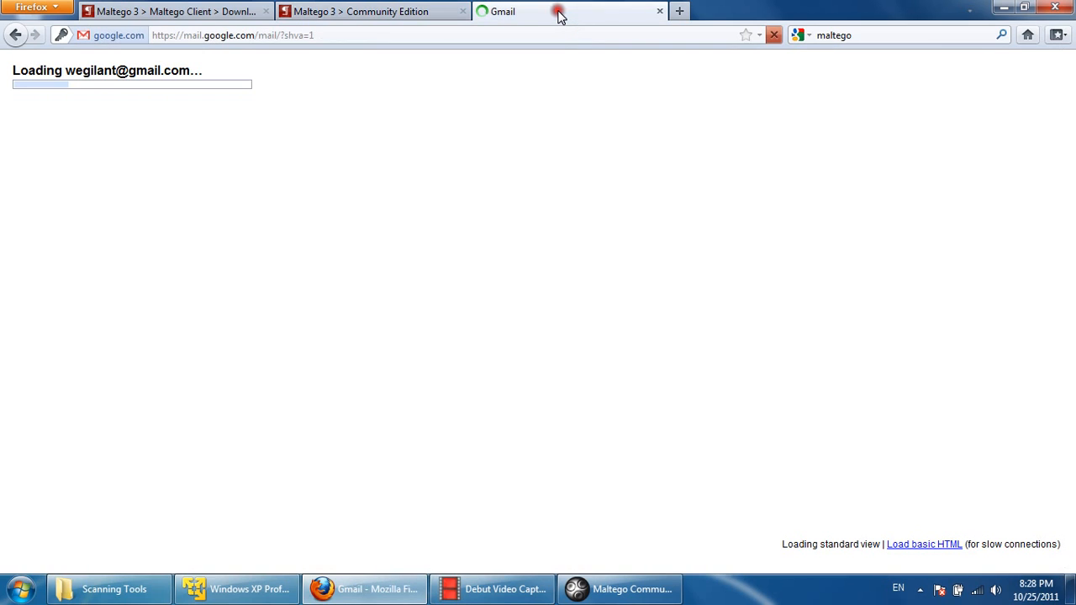
pyautogui.moveTo(285, 464)
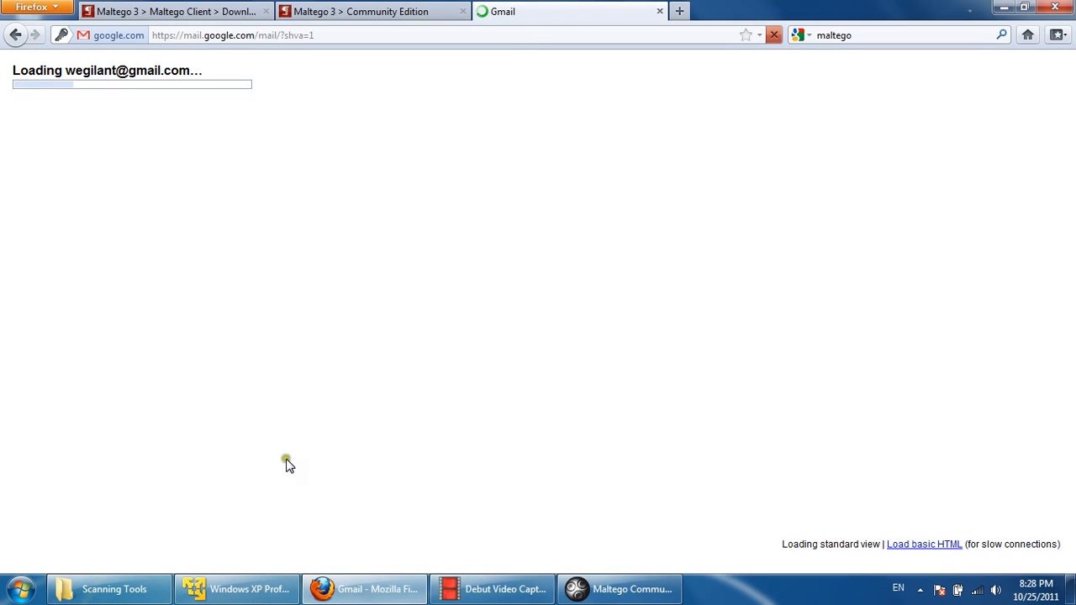
pyautogui.click(924, 544)
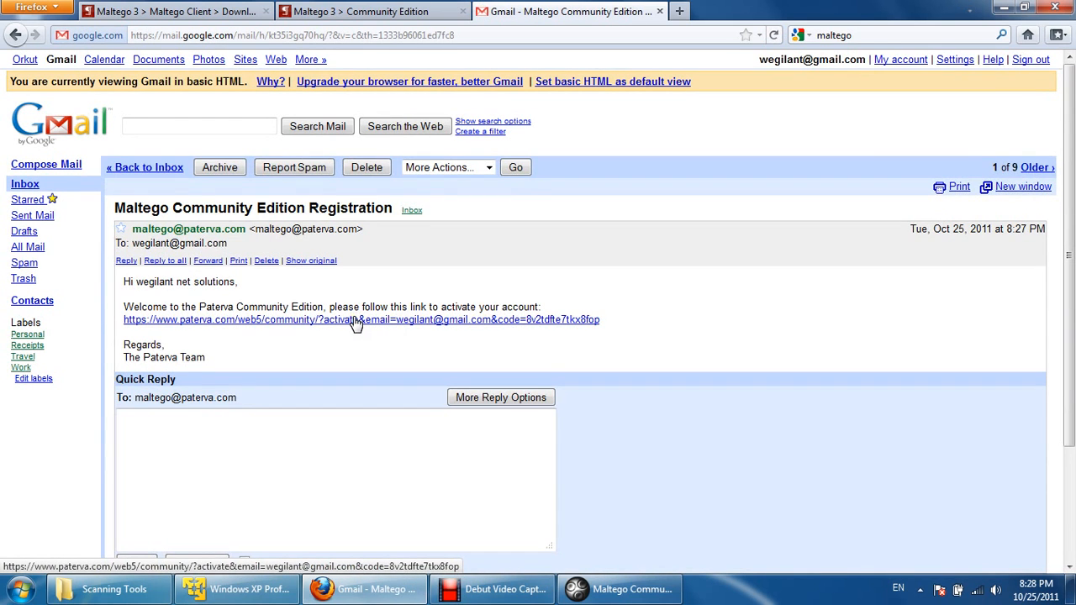
# Step: Follow the activation link in the Maltego Community Edition Registration email
pyautogui.click(360, 319)
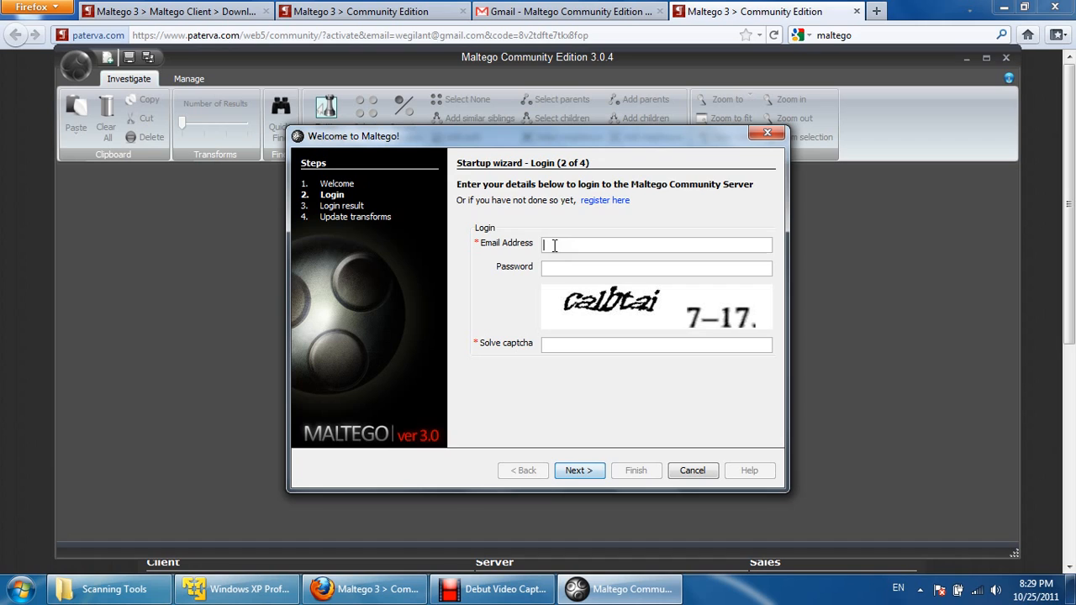
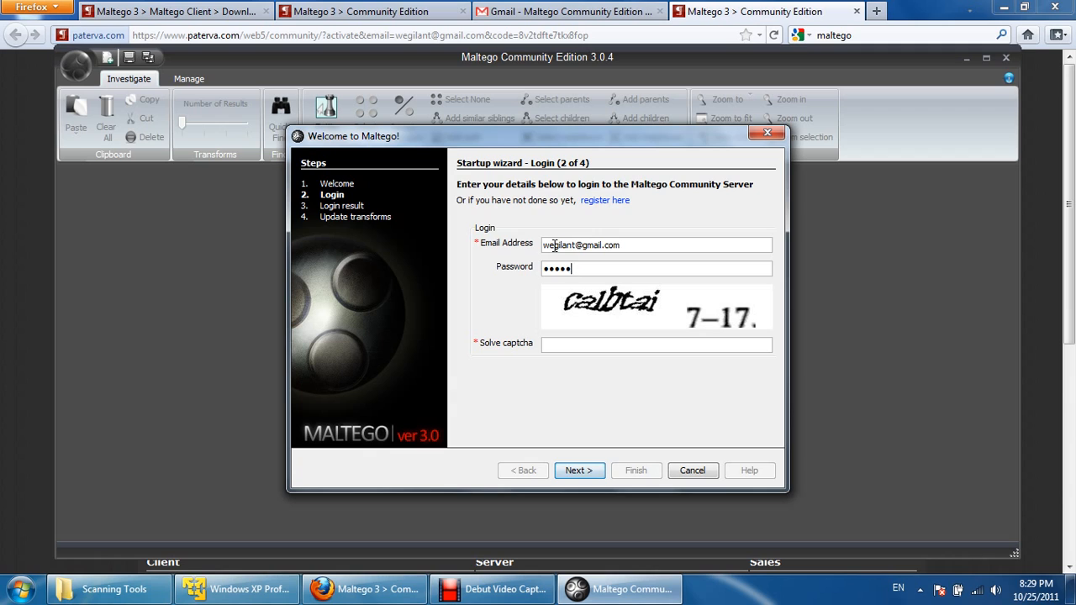
# Step: Enter the gmail address and captcha answer in the login step and submit them
pyautogui.click(655, 345)
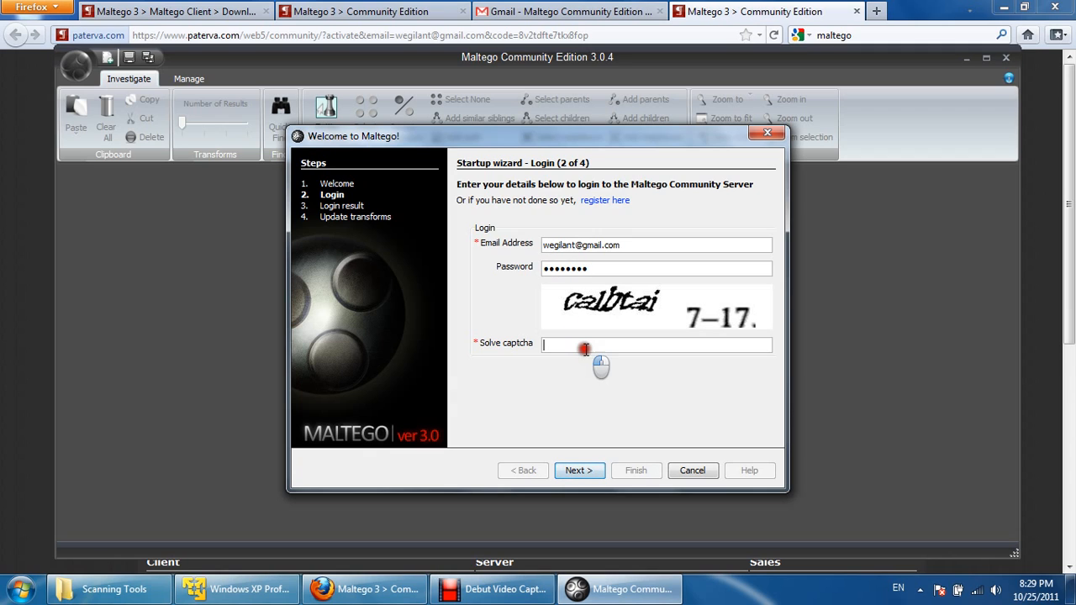
pyautogui.write('calbtai 7-17.')
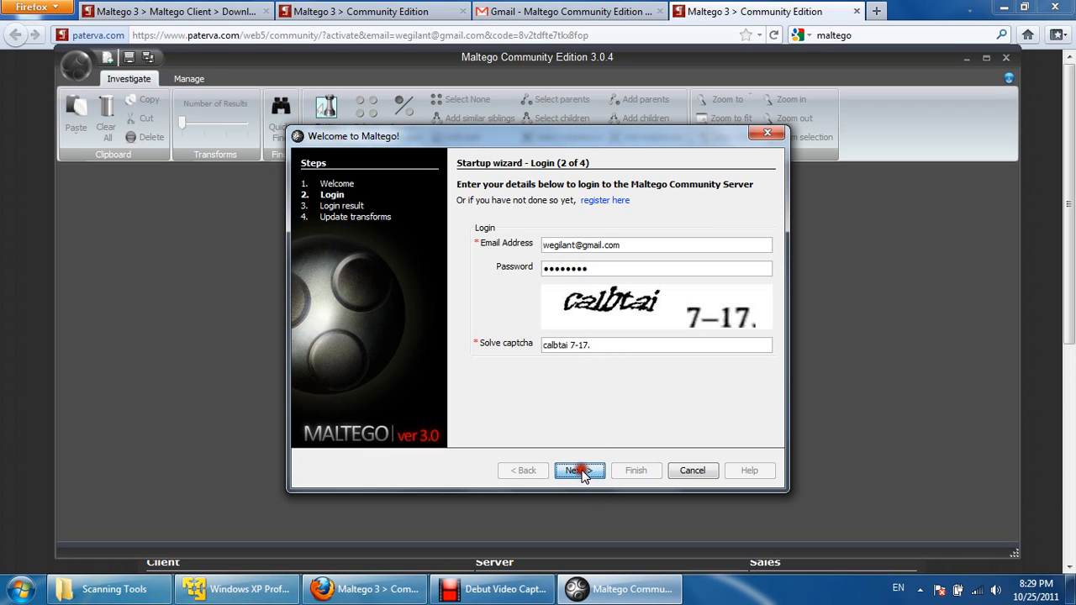
pyautogui.click(578, 471)
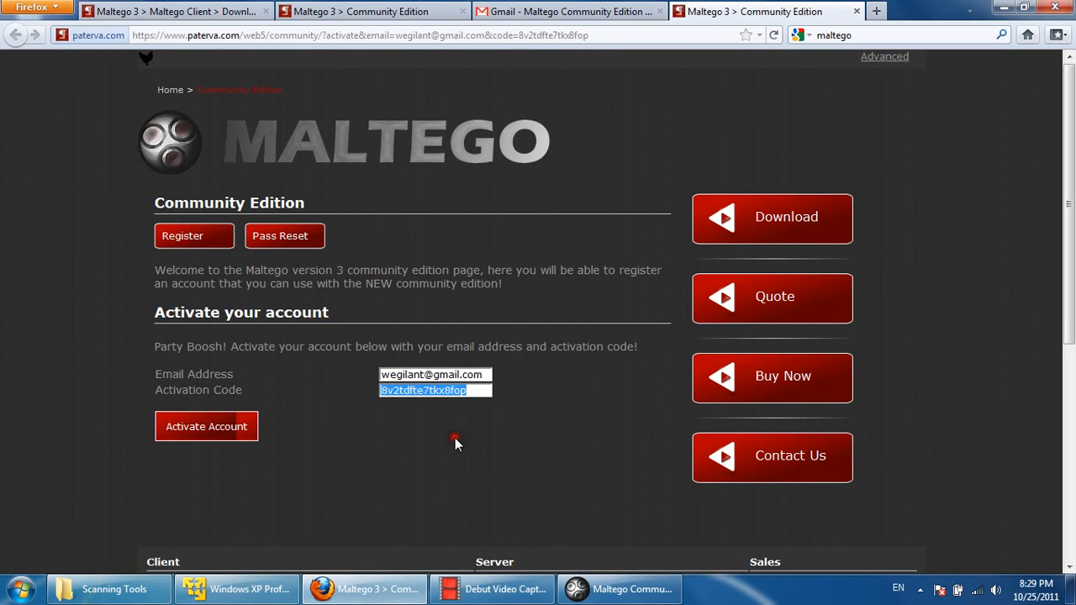
# Step: Activate the community account on Paterva's page using the prefilled email and code
pyautogui.click(205, 427)
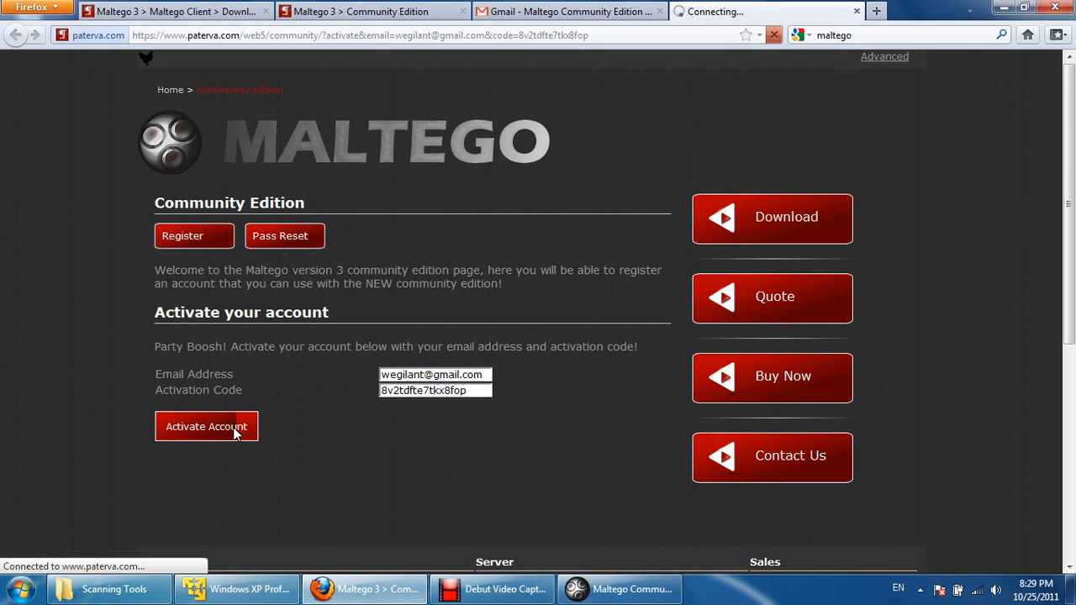
pyautogui.click(205, 427)
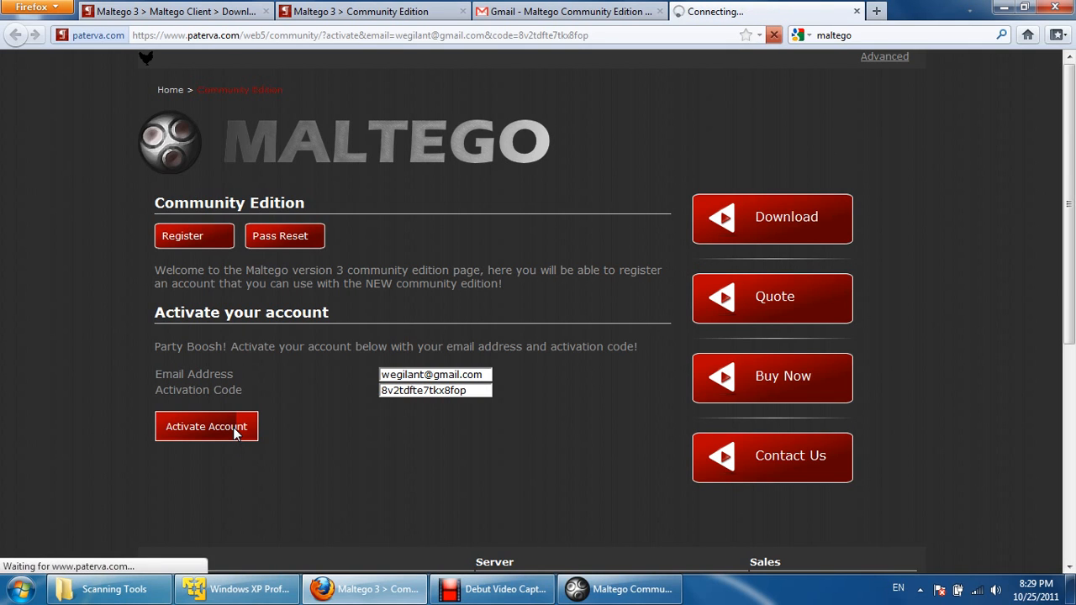
pyautogui.click(205, 427)
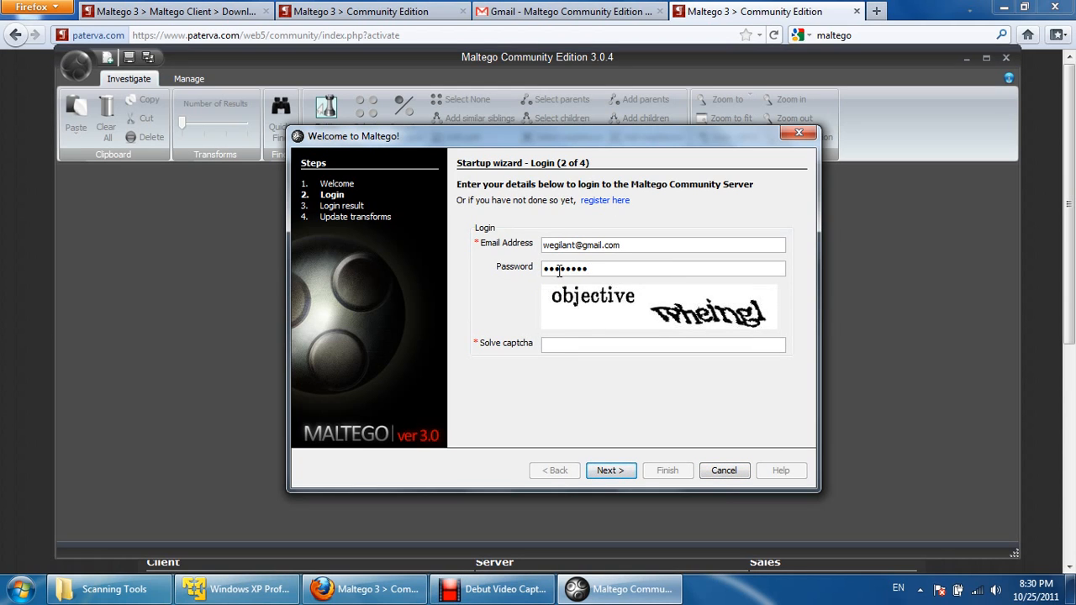
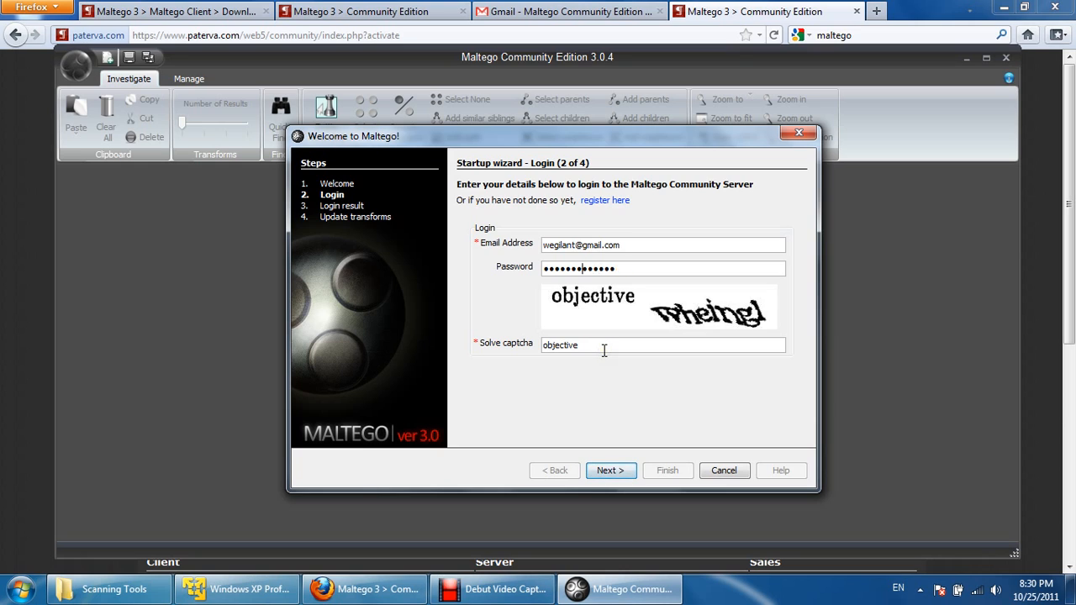
# Step: Retype the password, answer the new captcha and resubmit the login
pyautogui.click(662, 269)
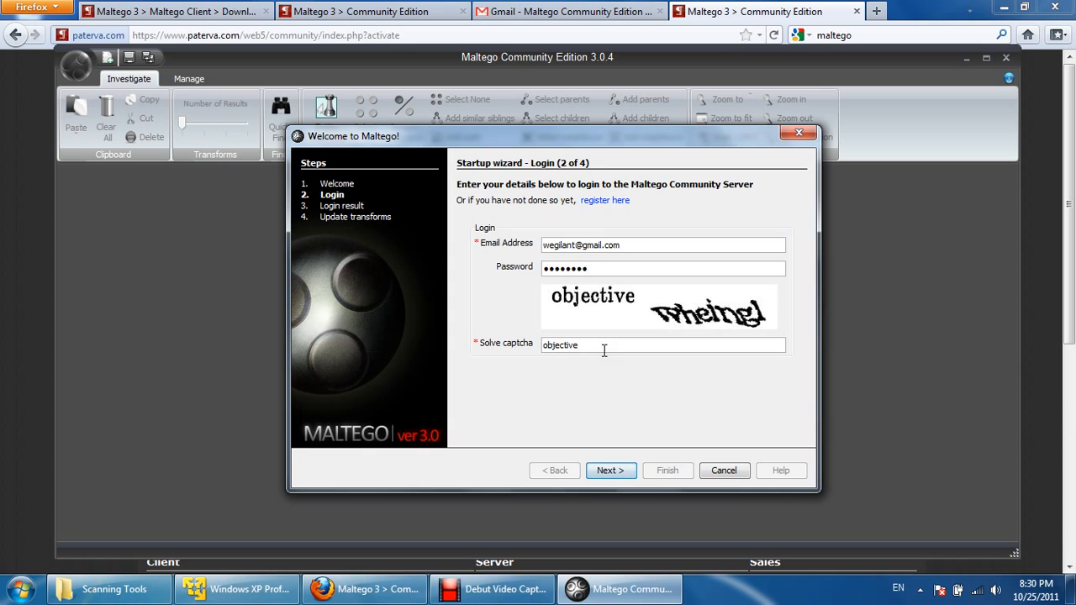
pyautogui.write('whe')
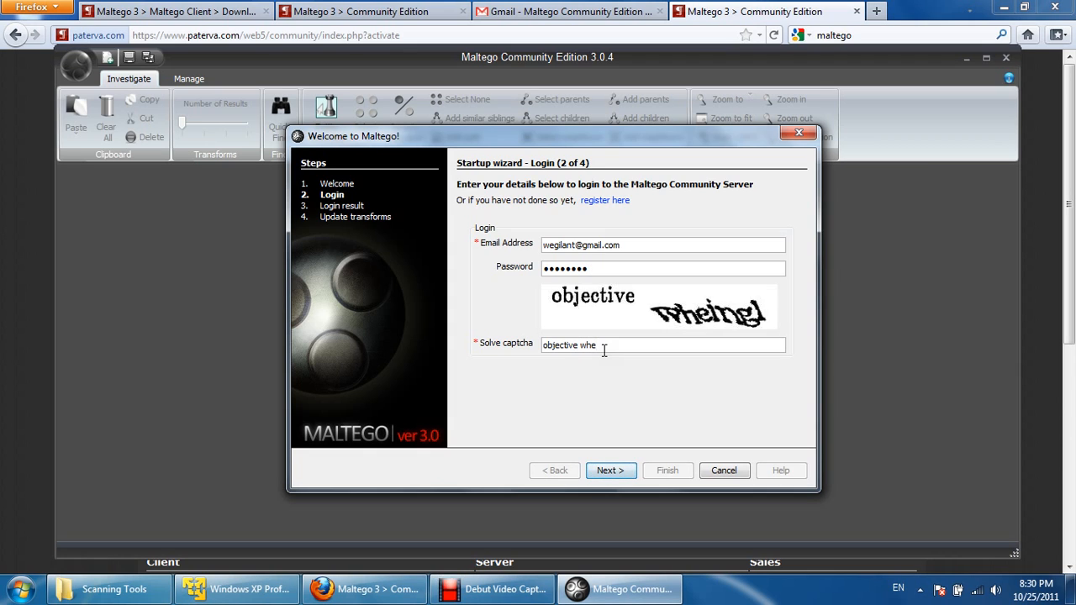
pyautogui.write('ingl')
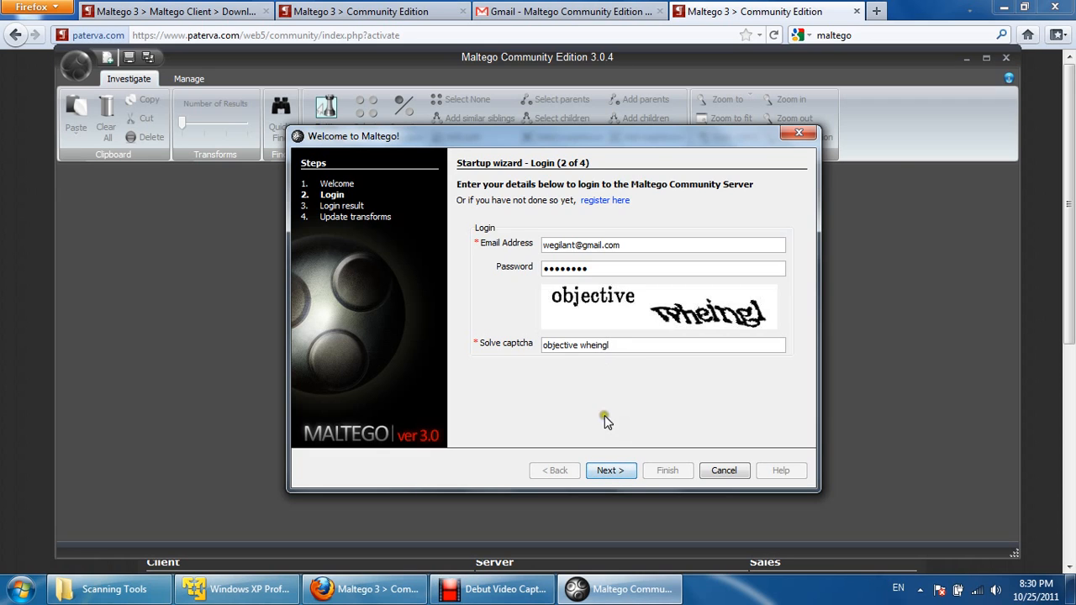
pyautogui.click(611, 470)
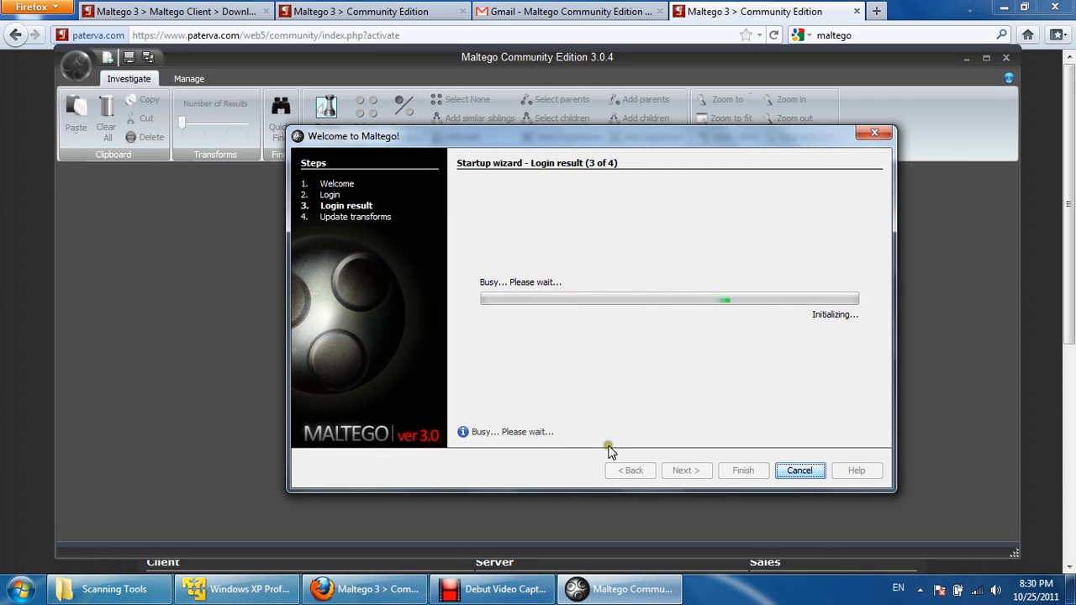
pyautogui.moveTo(611, 423)
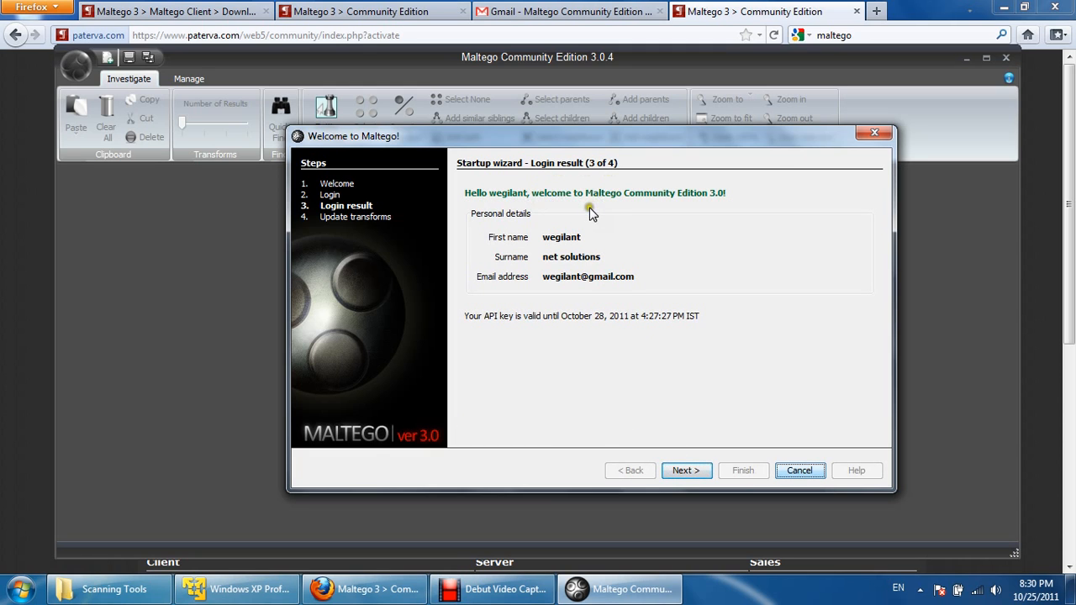
# Step: Continue past the login result and finish the wizard with 'Open a blank graph'
pyautogui.click(685, 470)
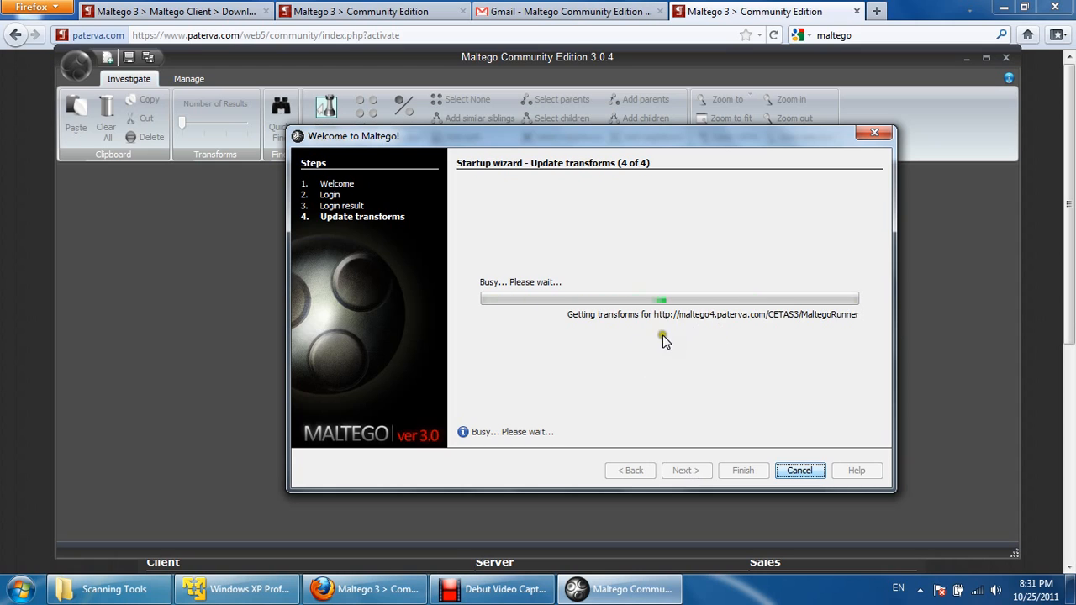
pyautogui.moveTo(687, 343)
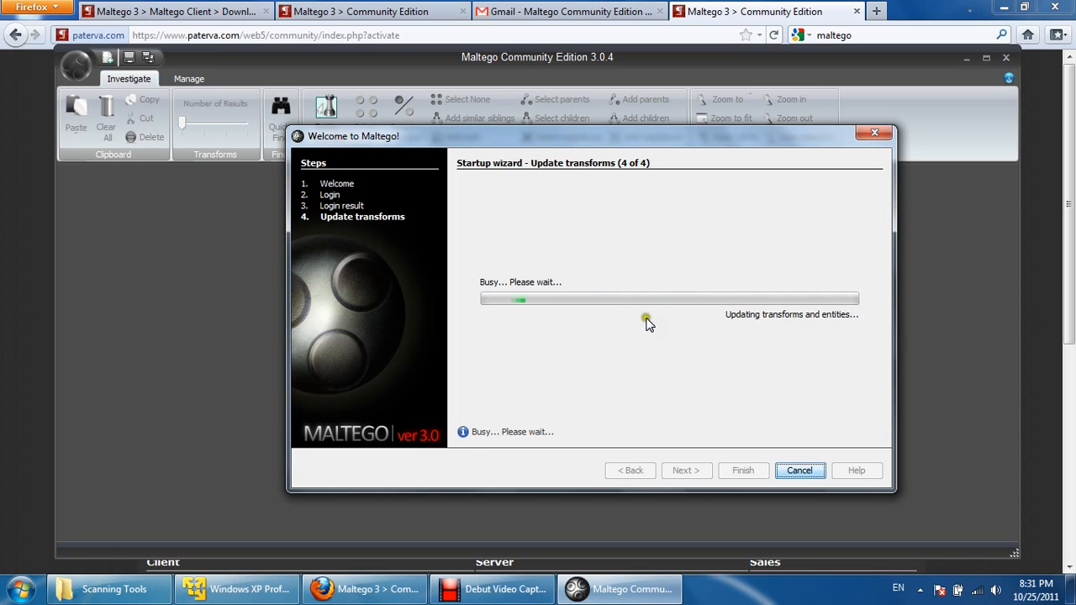
pyautogui.moveTo(636, 347)
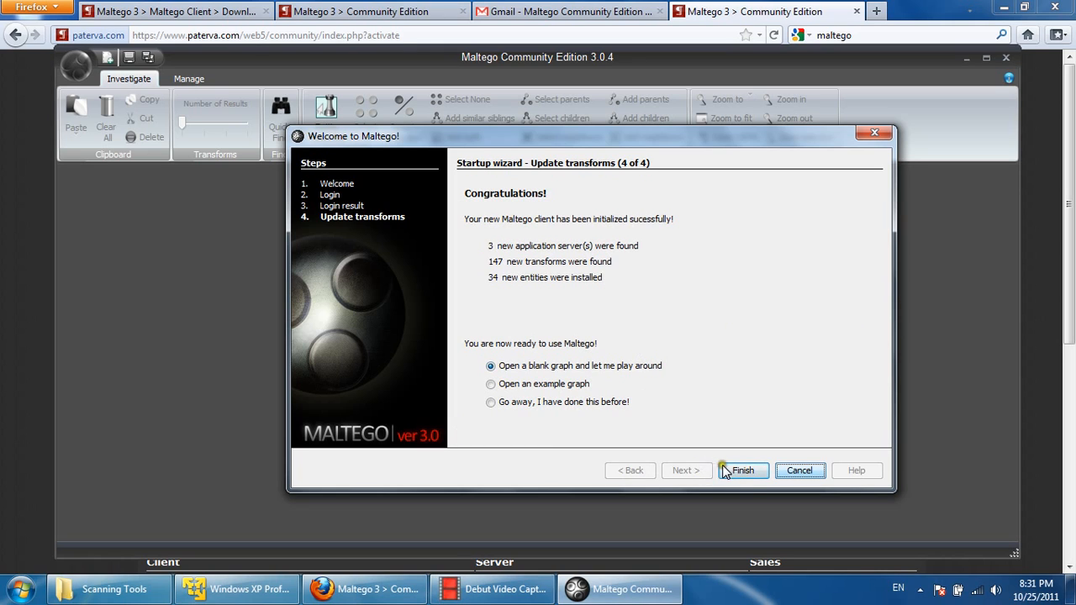
pyautogui.click(741, 471)
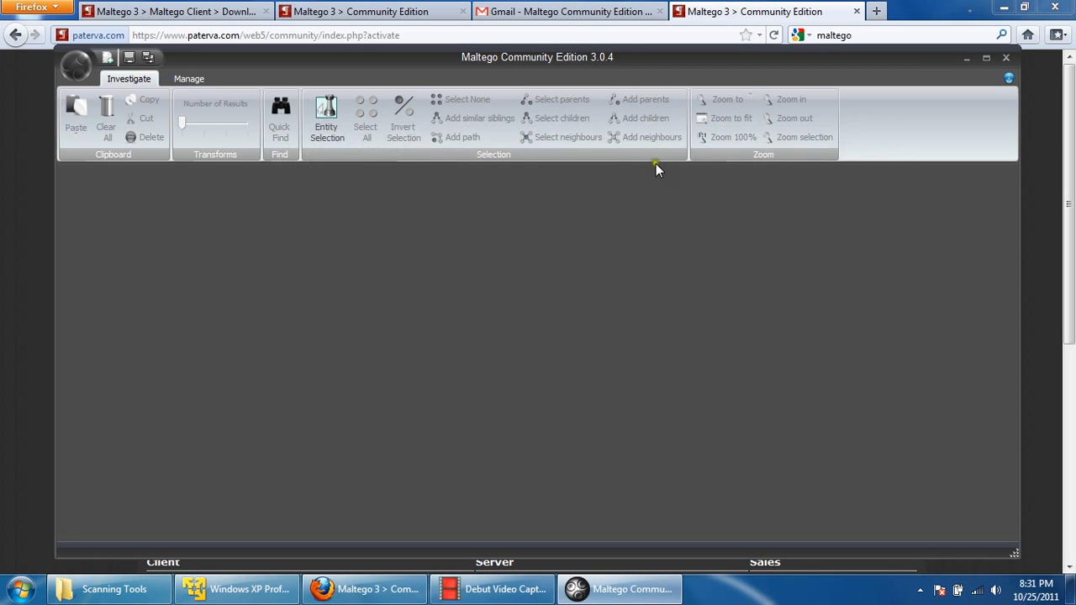
pyautogui.moveTo(561, 57)
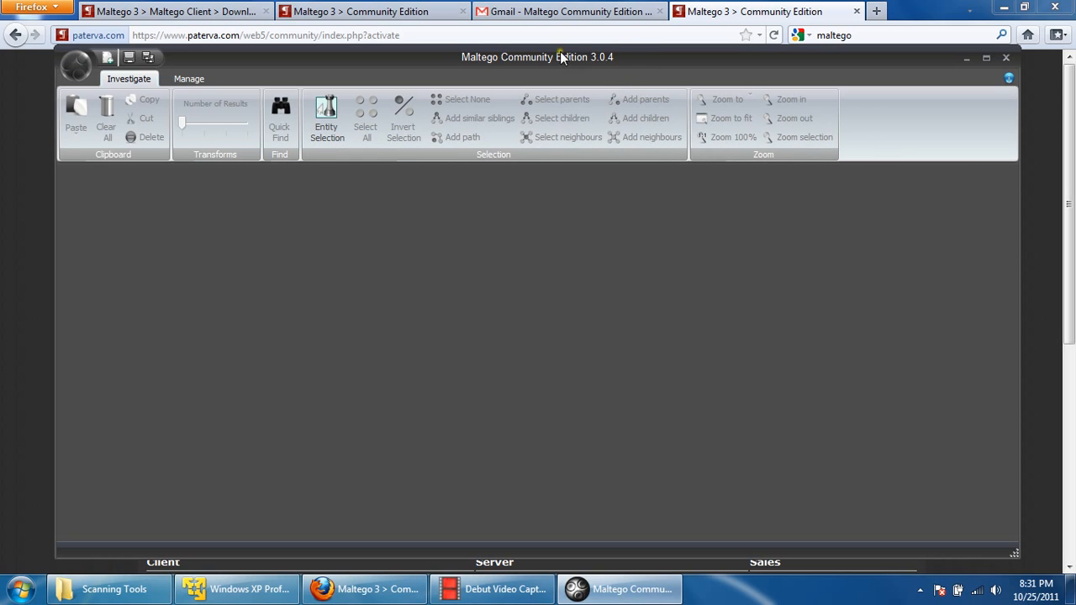
# Step: Create a new graph holding a Domain entity set to paterva.com
pyautogui.click(108, 57)
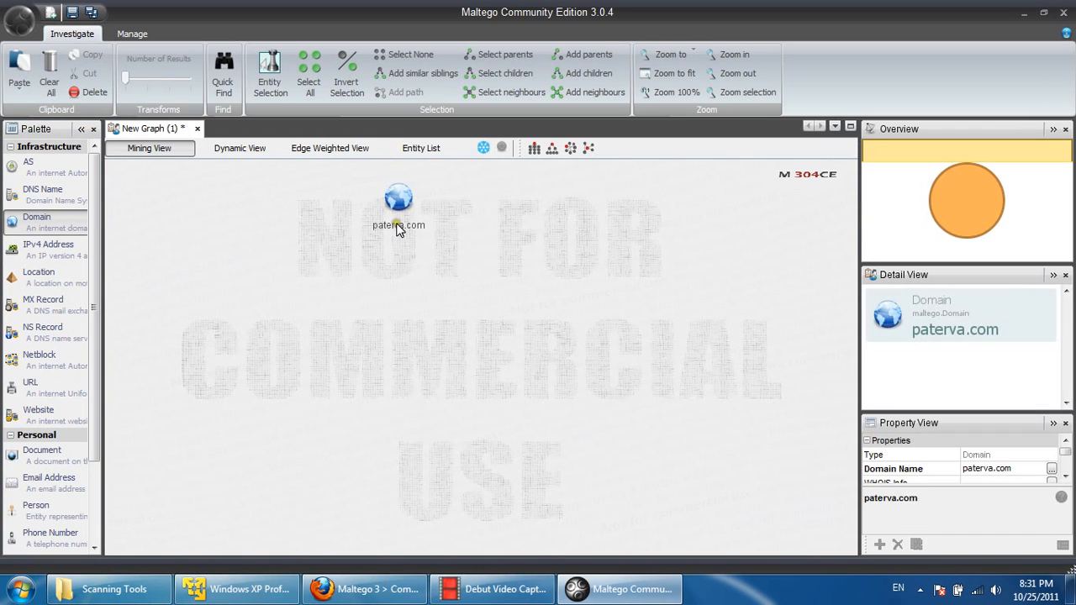
# Step: Run To DNS Name - MX on paterva.com and move alt2.aspmx.l.google.com beside it
pyautogui.rightClick(399, 201)
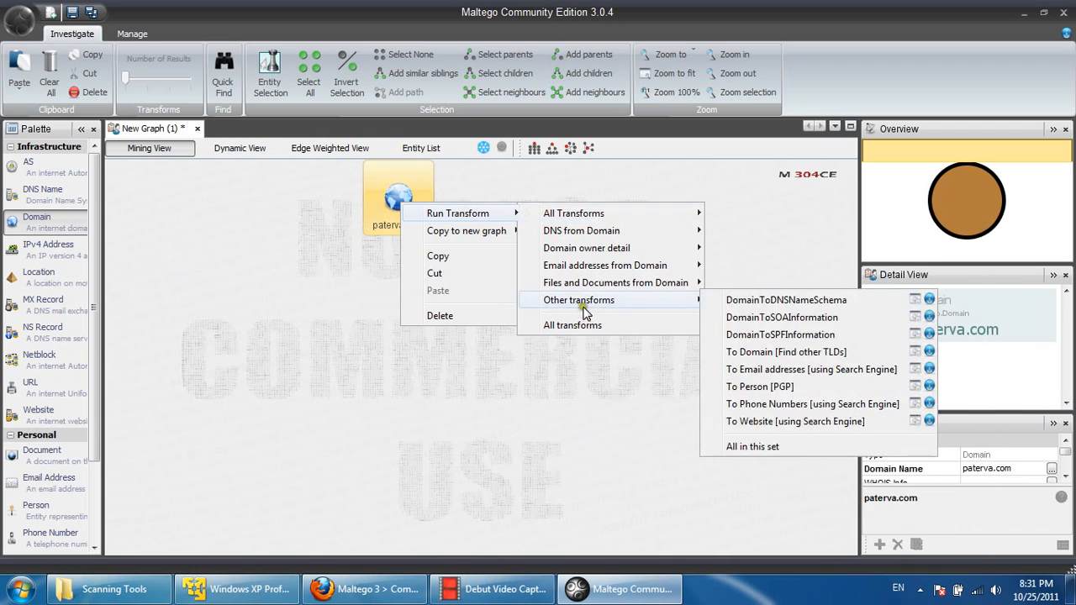
pyautogui.moveTo(585, 248)
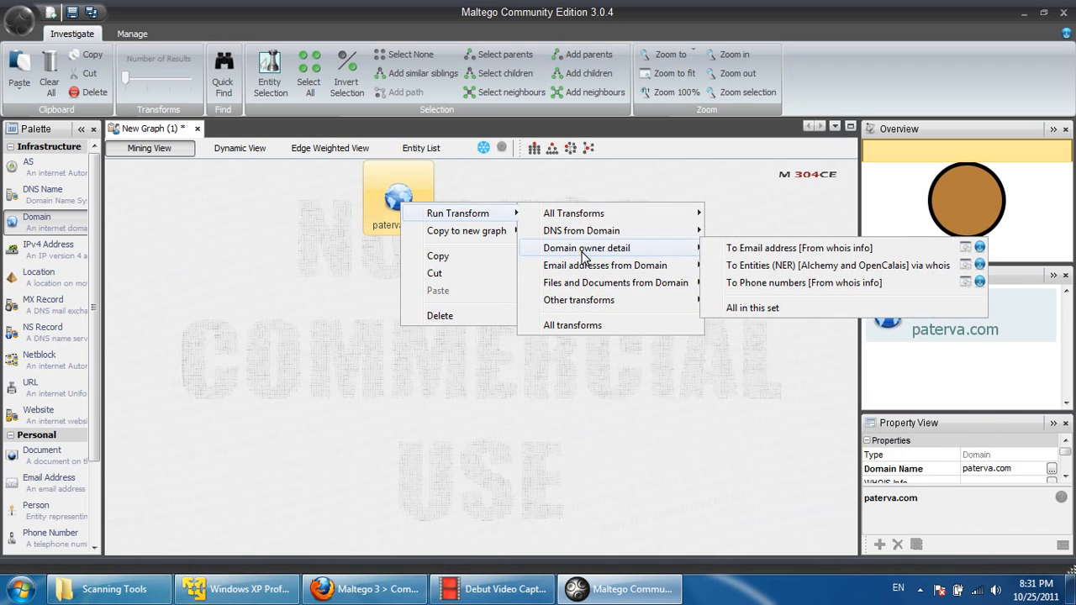
pyautogui.moveTo(582, 231)
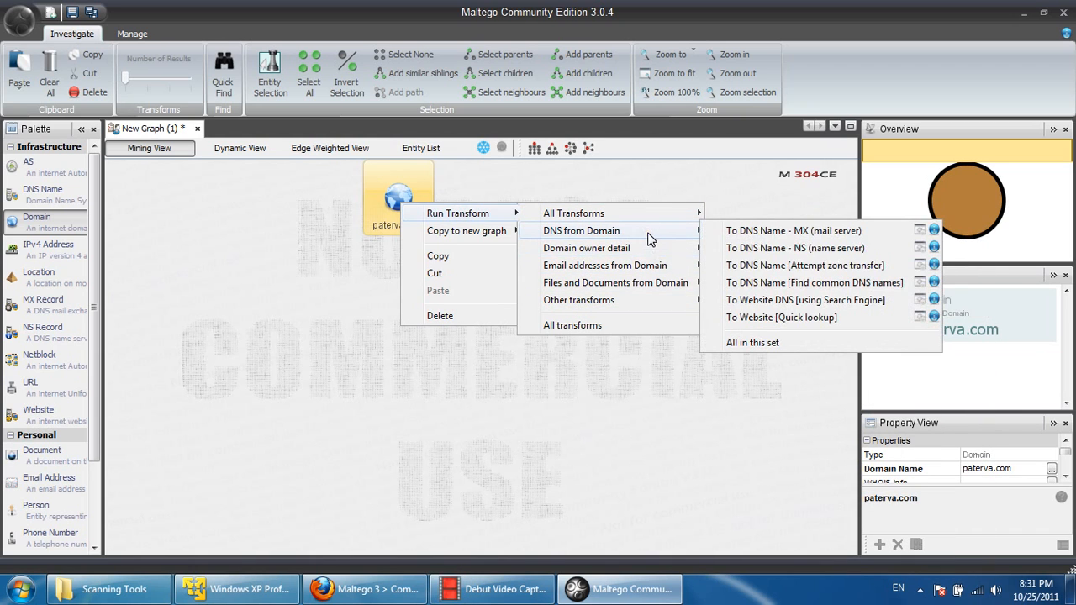
pyautogui.click(712, 242)
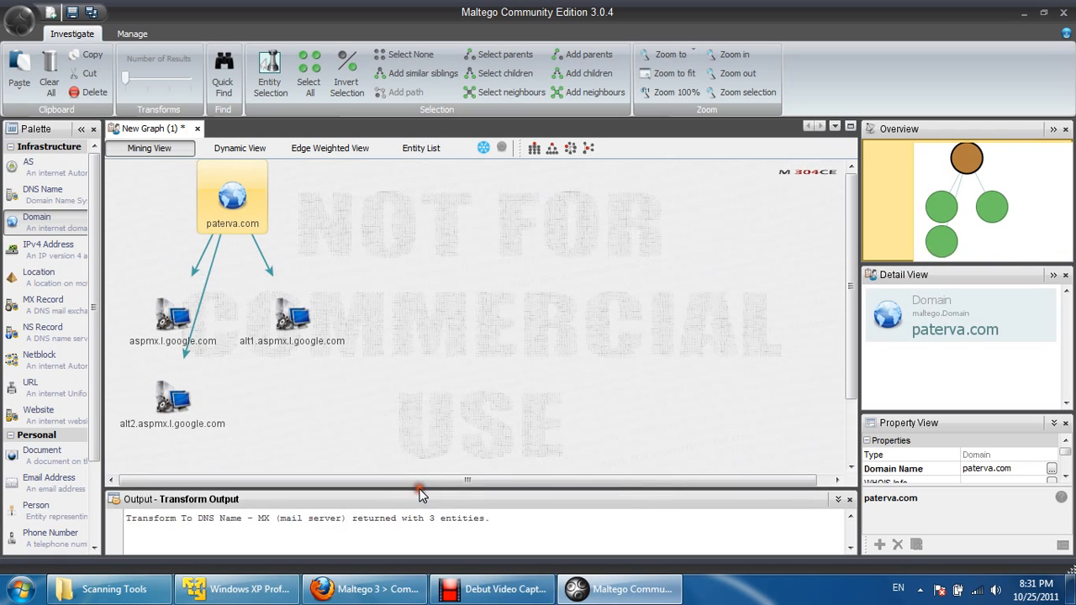
pyautogui.click(172, 400)
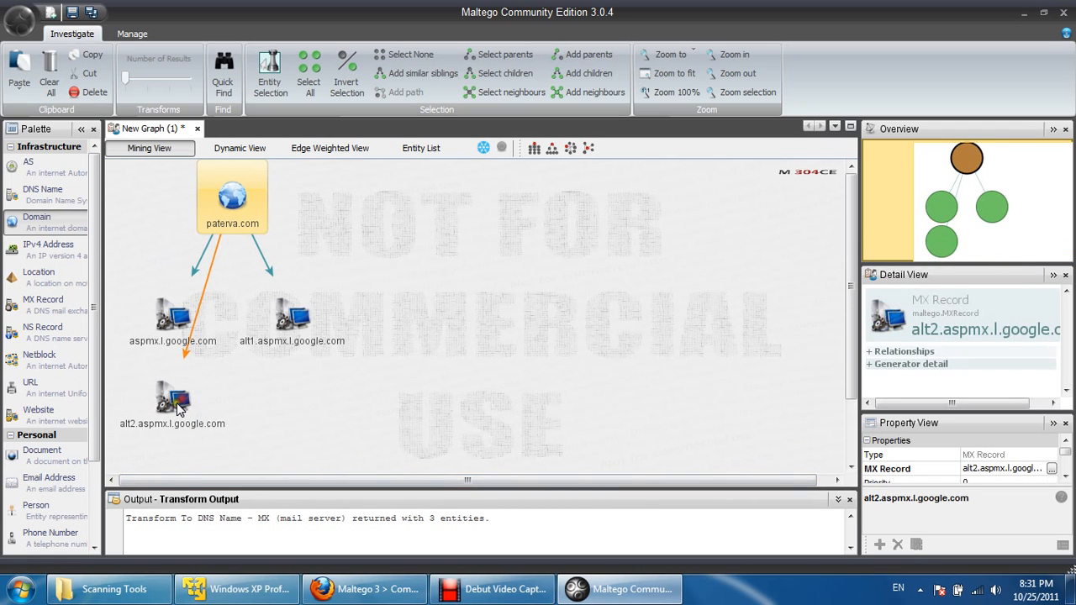
pyautogui.moveTo(171, 400); pyautogui.dragTo(400, 249)
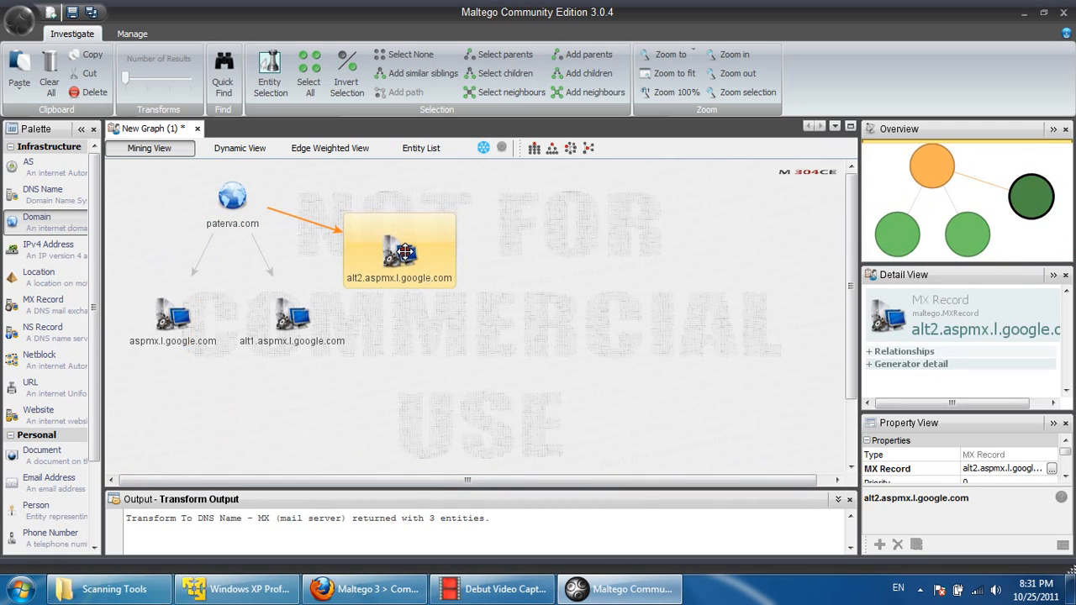
pyautogui.moveTo(398, 358)
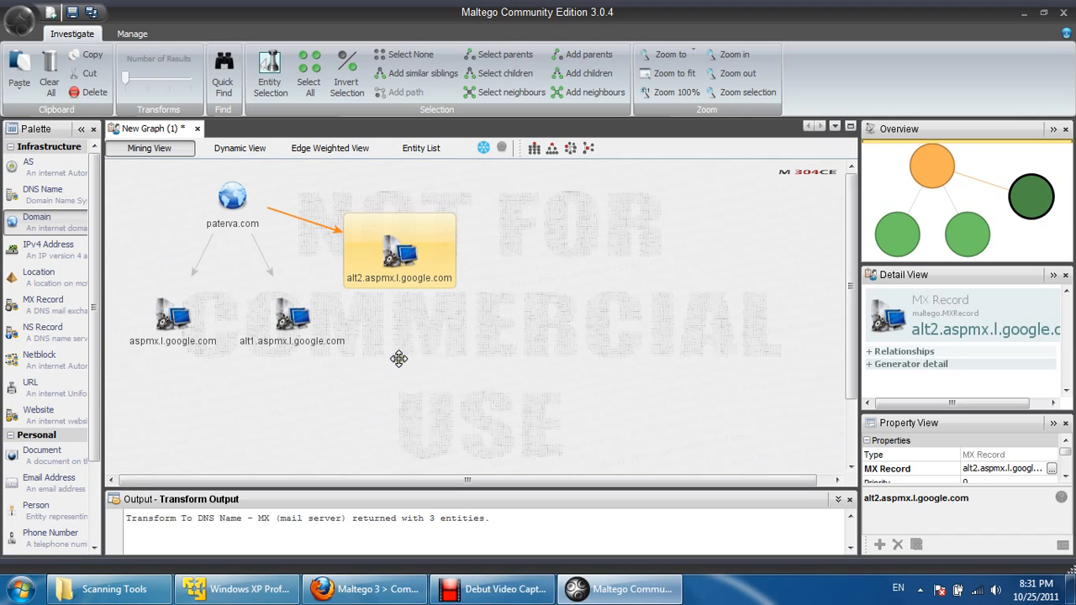
pyautogui.moveTo(507, 320)
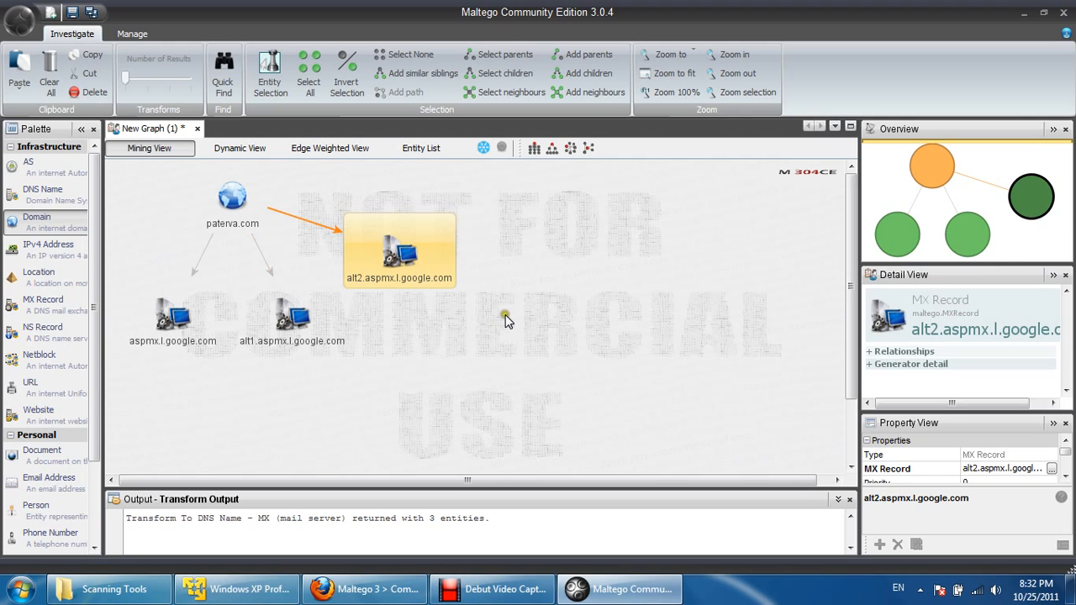